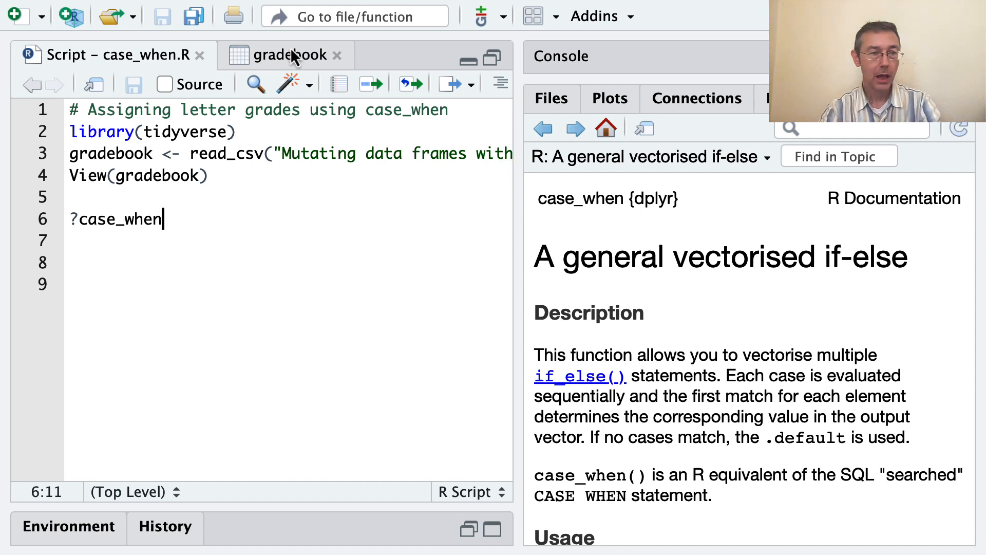
Switch from the case_when.R script to the gradebook data viewer of 34 students.
left_click(287, 54)
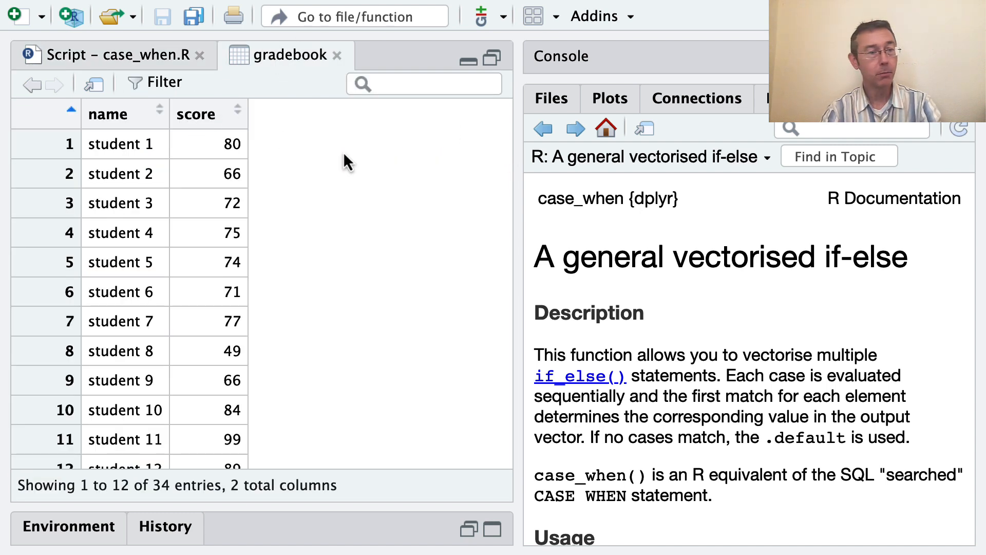
mouse_move(383, 191)
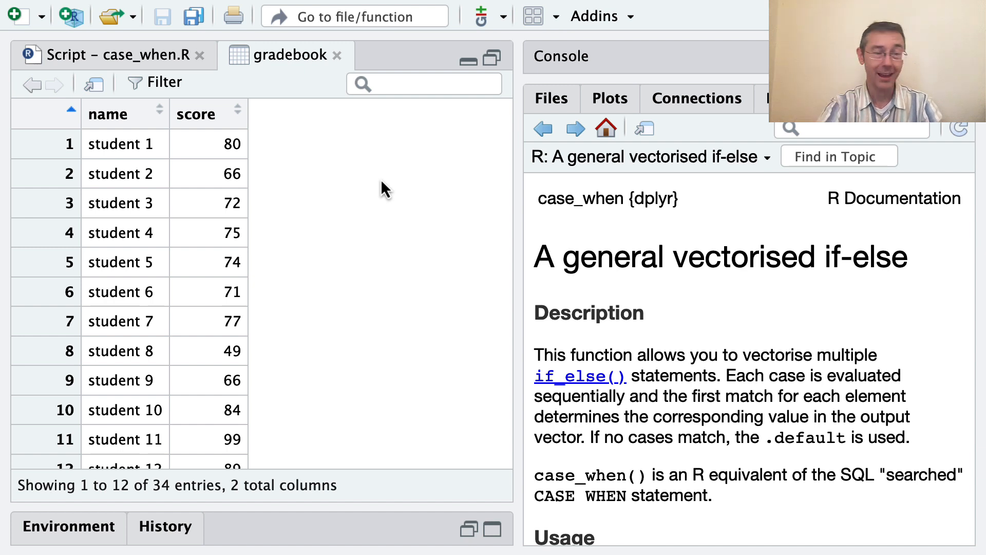
mouse_move(172, 503)
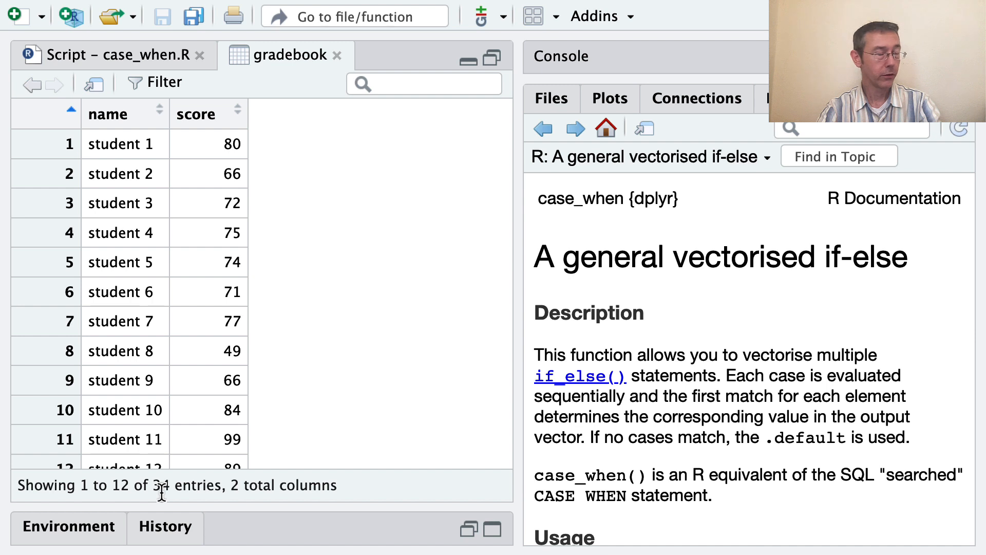
mouse_move(226, 148)
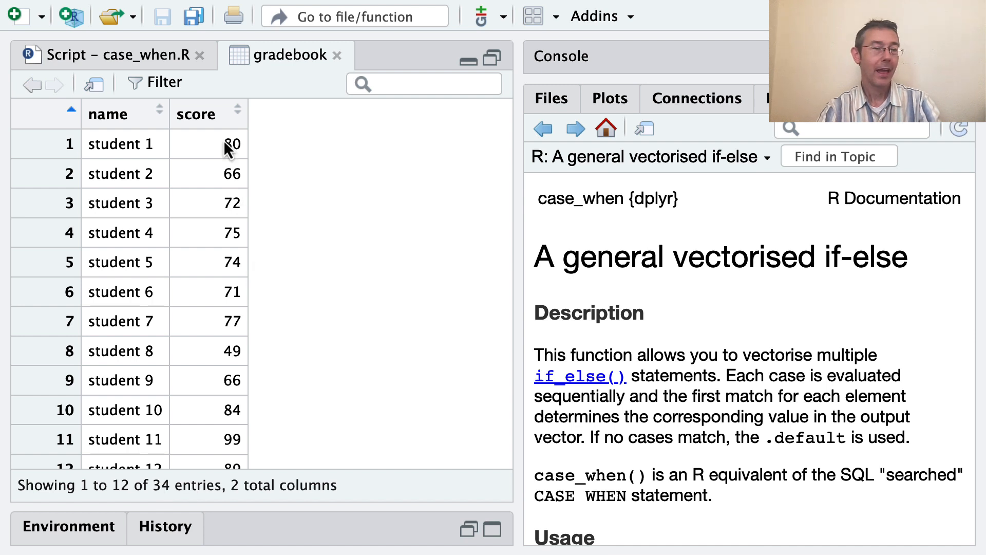
mouse_move(232, 296)
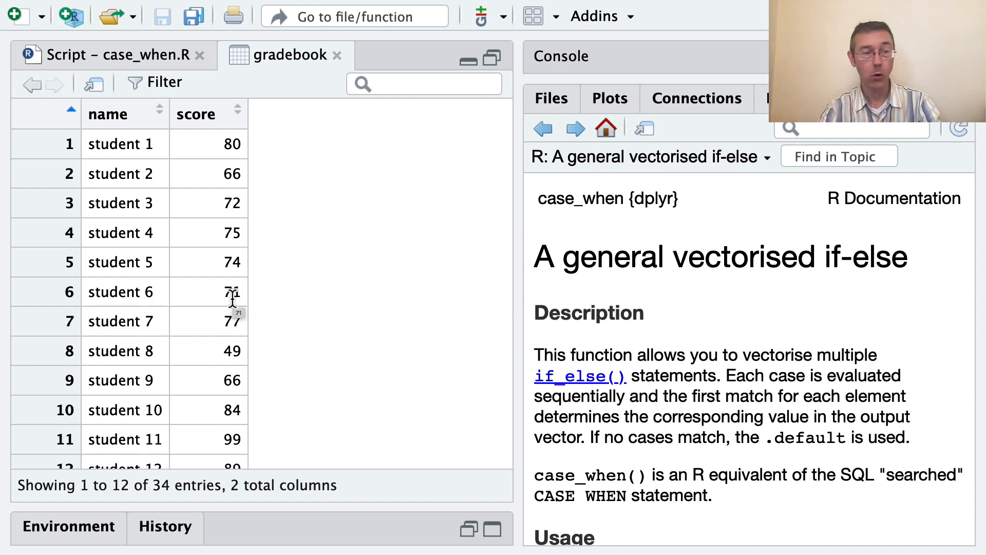
mouse_move(333, 245)
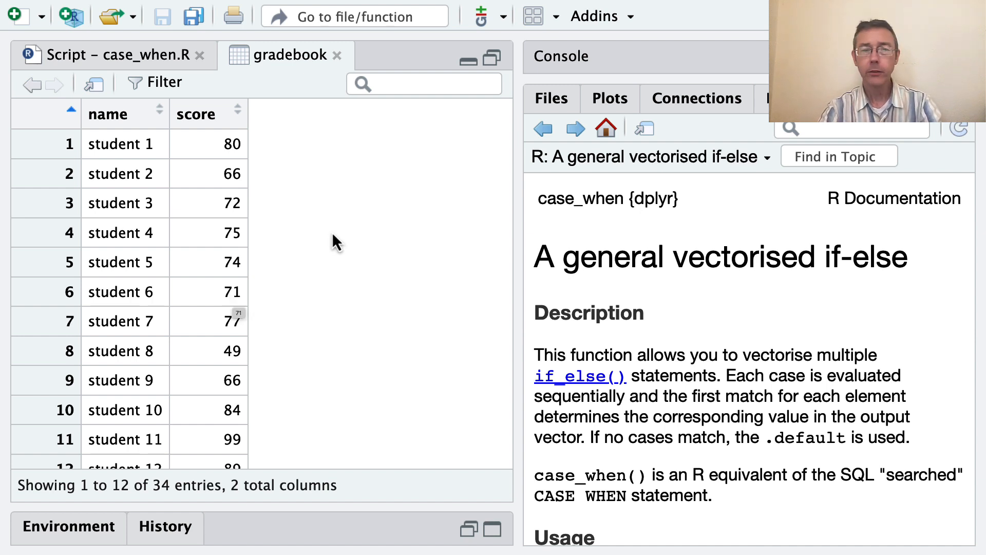
mouse_move(280, 273)
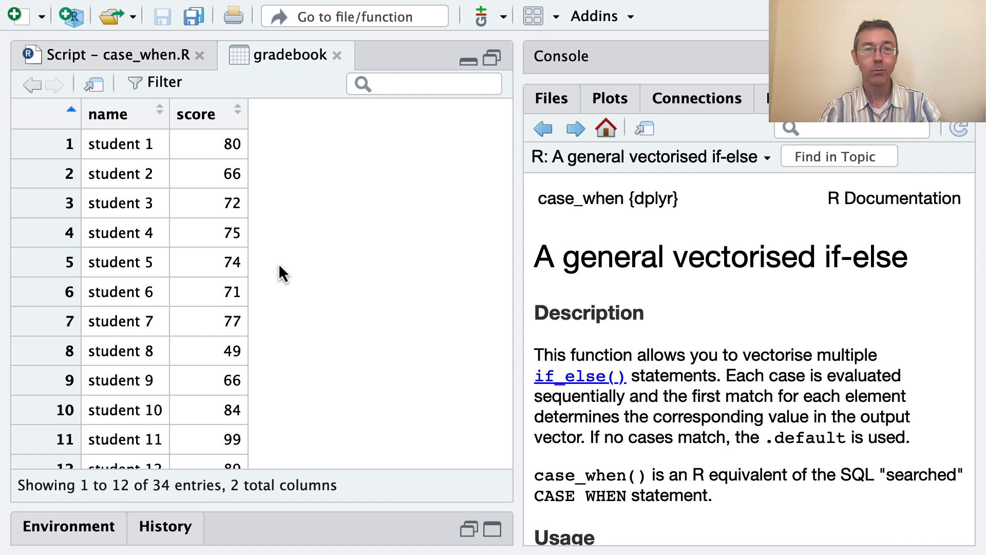
mouse_move(279, 164)
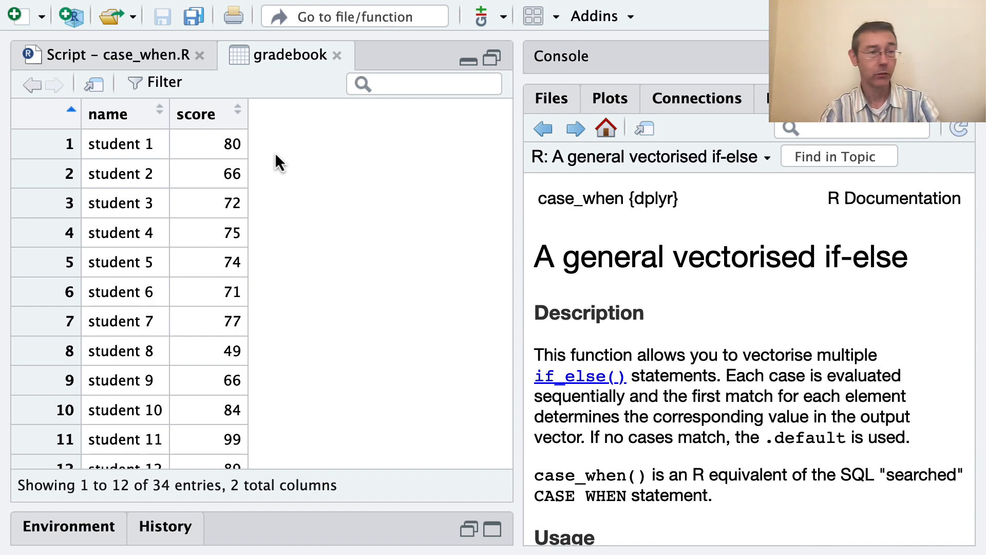
mouse_move(145, 69)
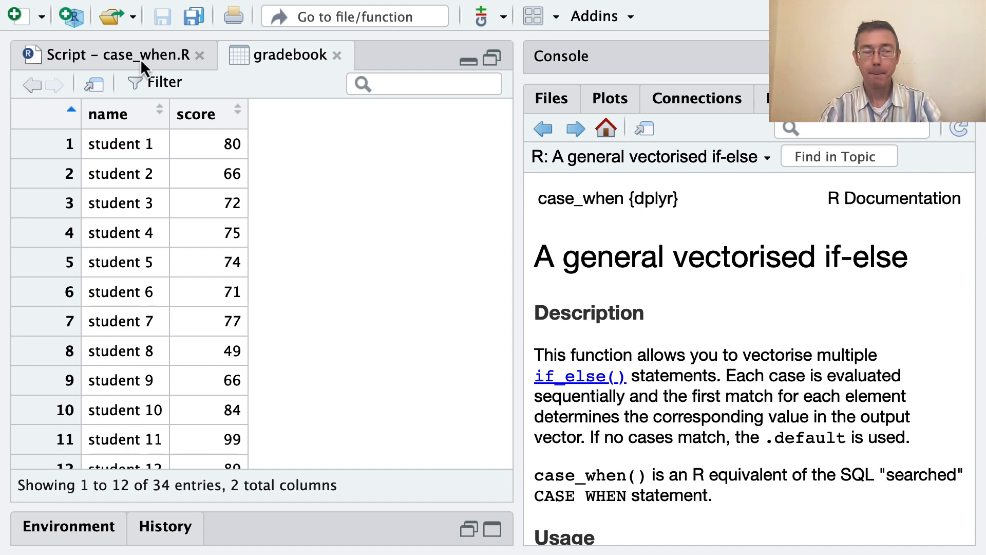
Add the comment "# generalizes ifelse()" to the case_when.R script under the help line.
left_click(113, 55)
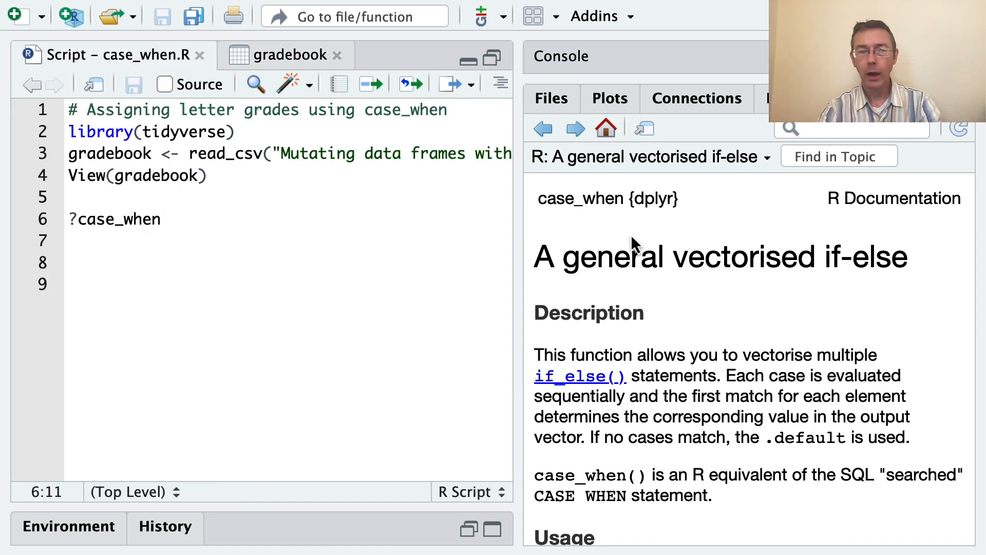
mouse_move(755, 205)
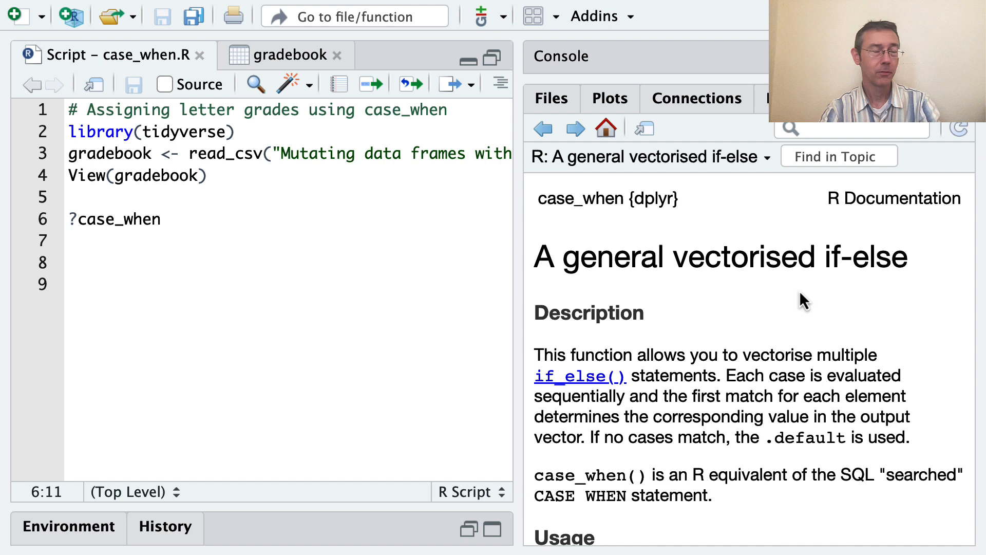
mouse_move(564, 236)
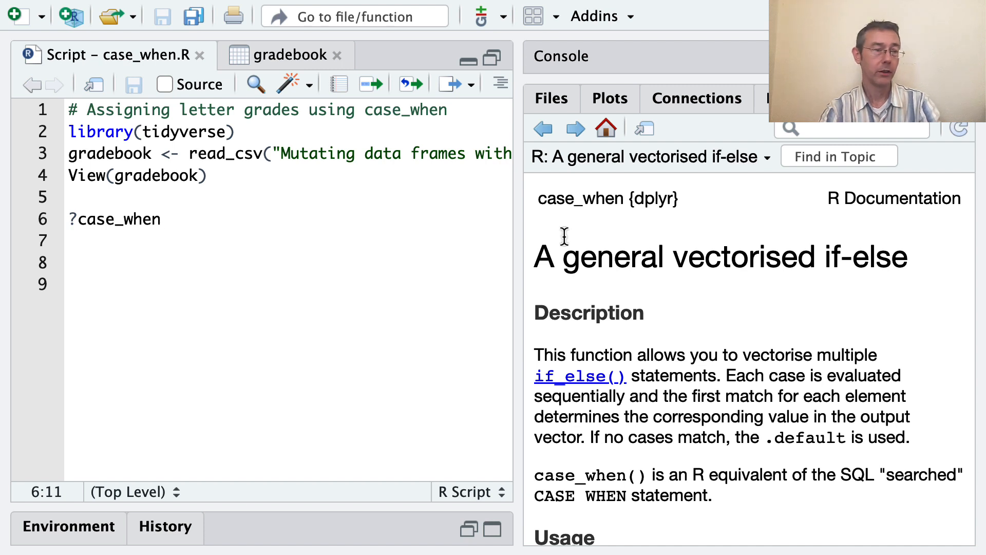
type("#")
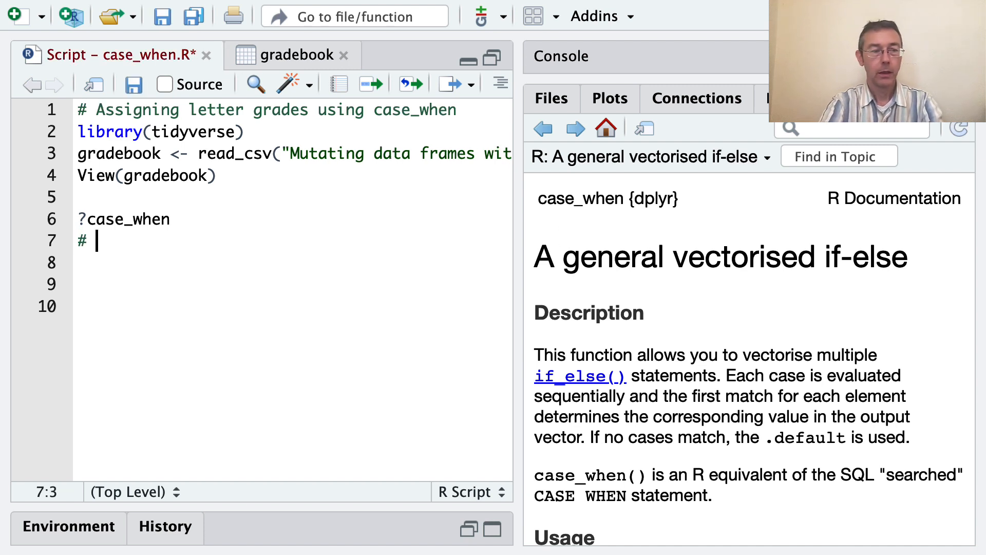
type("gen")
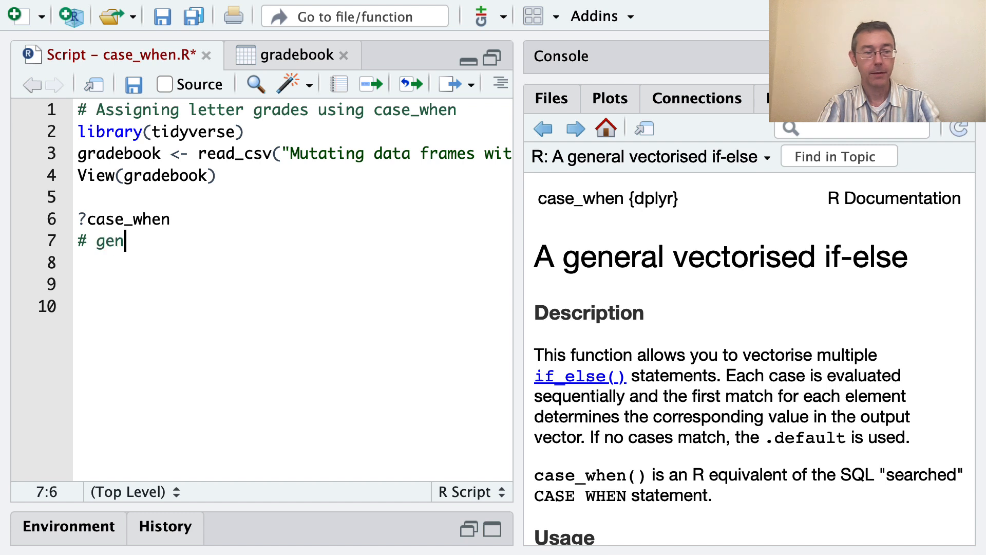
type("eralizes")
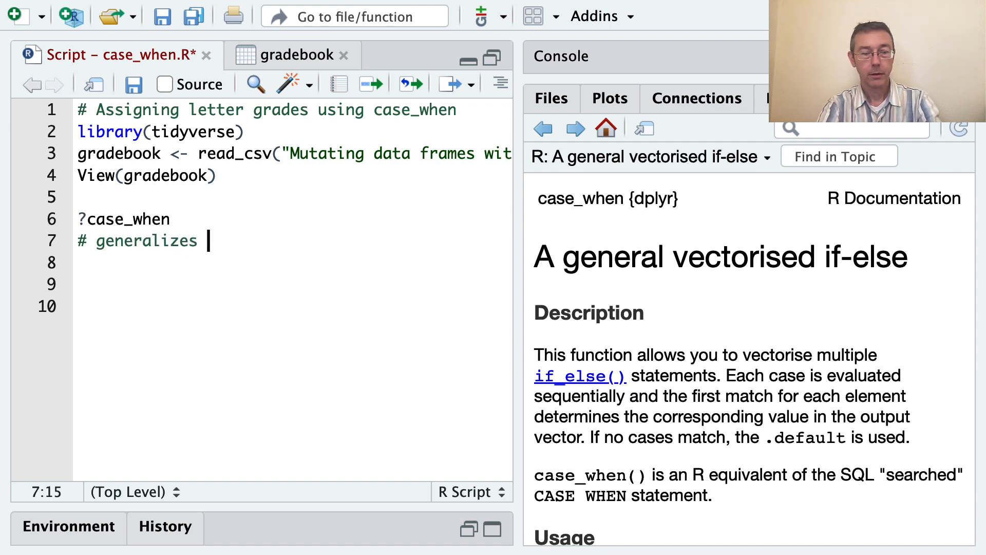
type("ifelse")
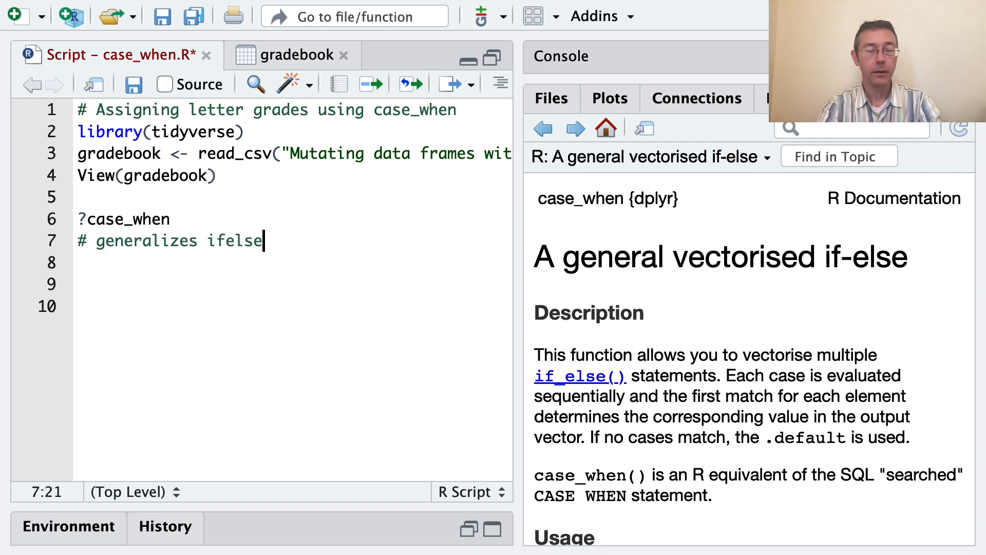
type("()")
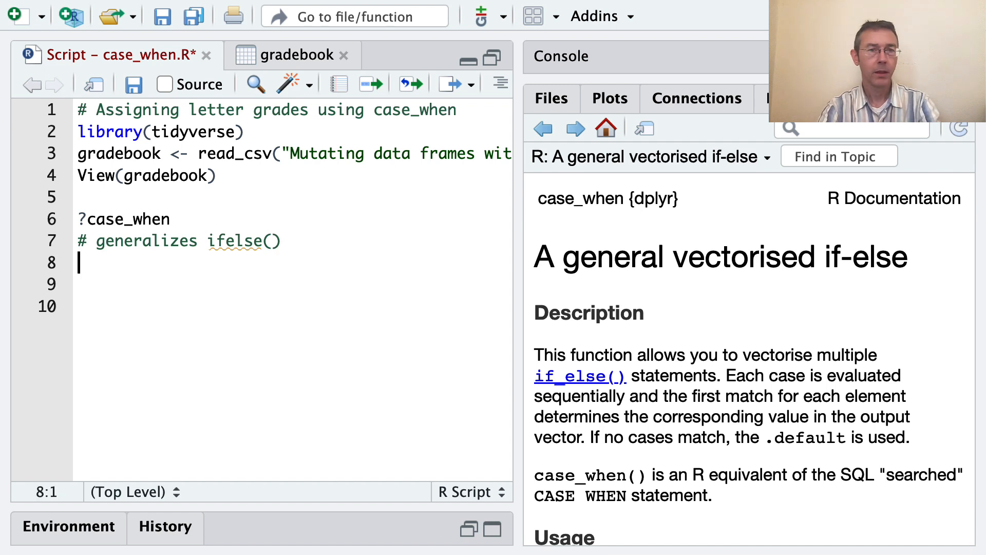
mouse_move(352, 261)
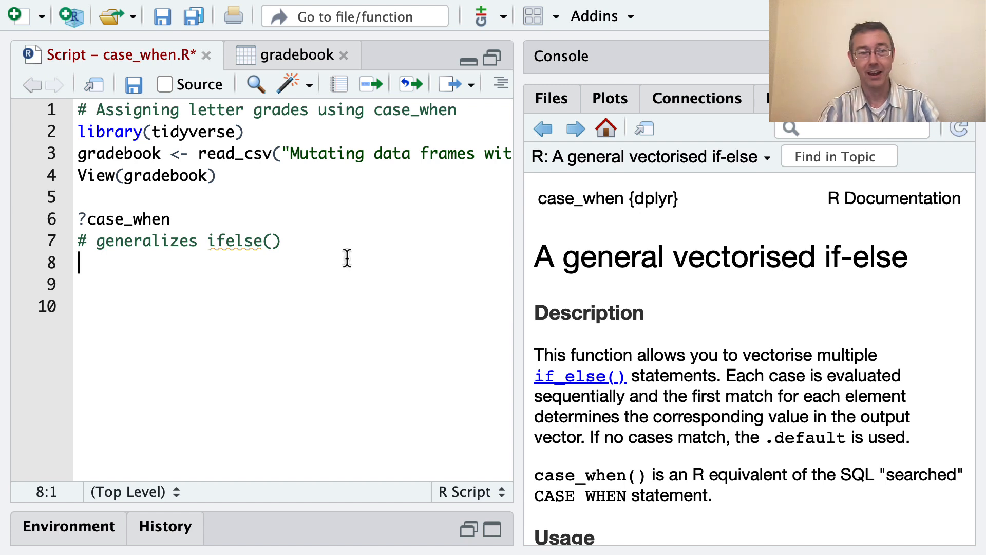
Write gradebook_new <- gradebook %>% mutate(grade = ) on a new line, value left empty.
key("Return")
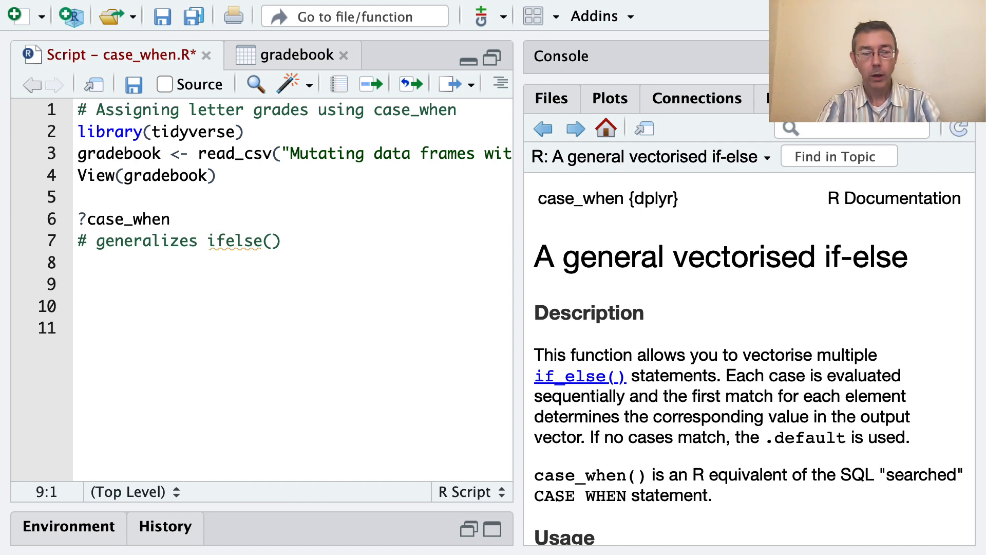
type("grades")
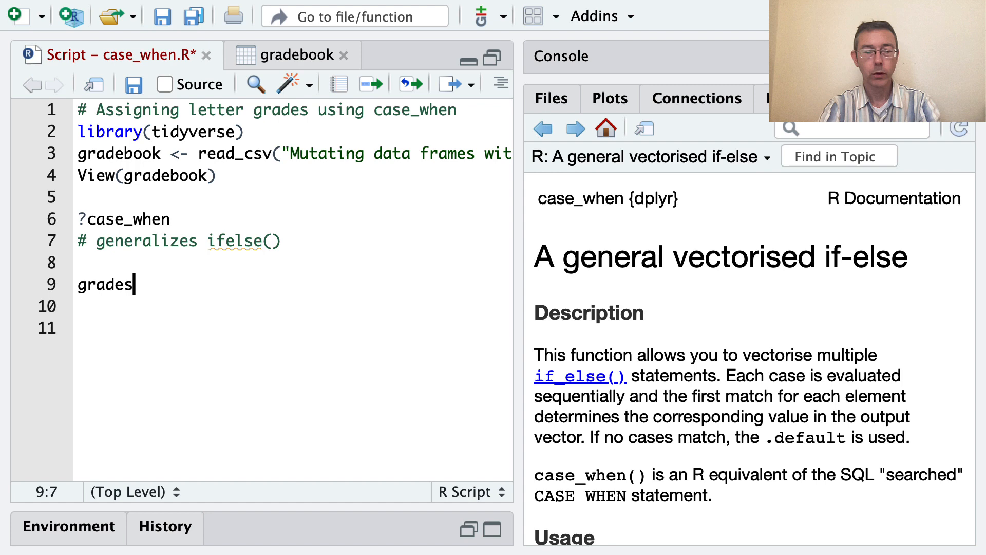
type("book_")
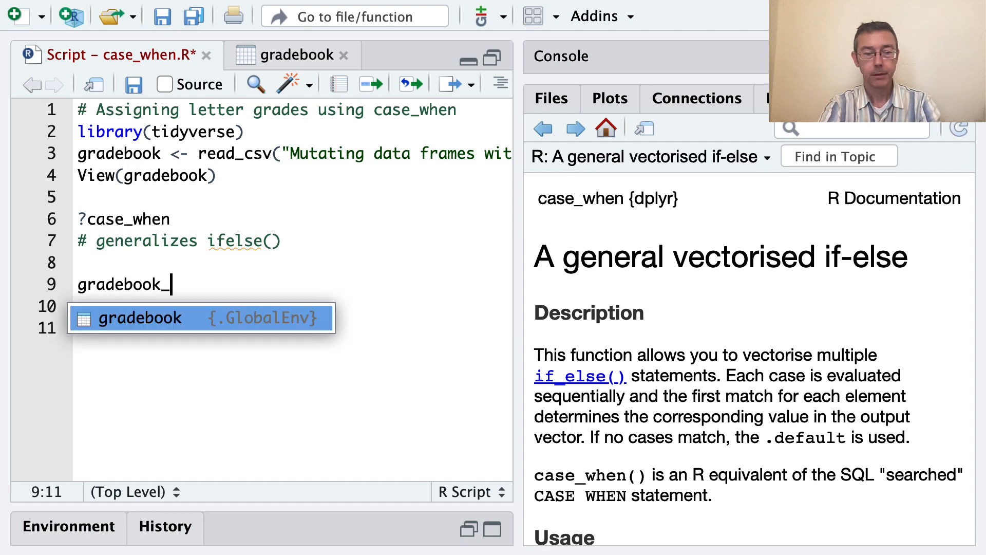
type("new <- gradebook %>%")
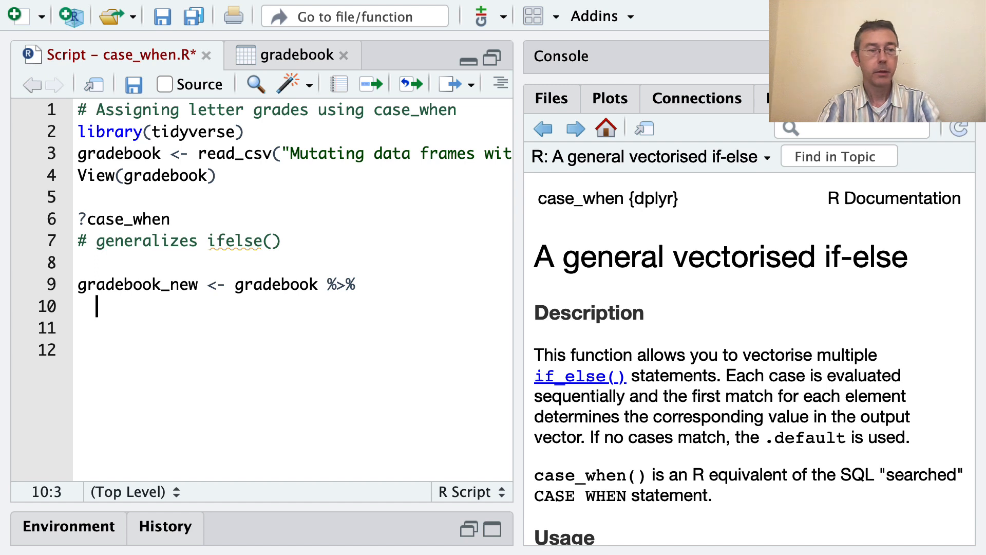
type("mutate(")
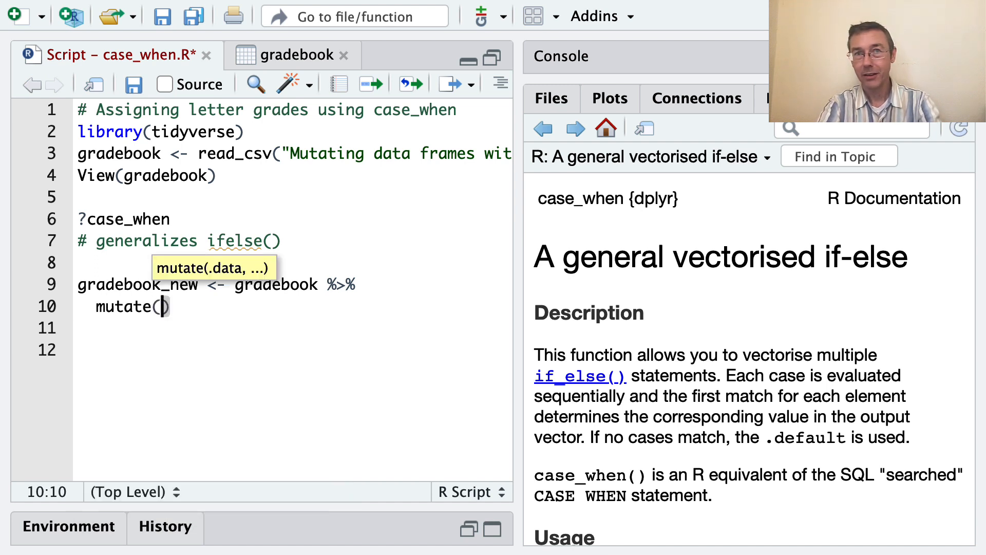
type("ga")
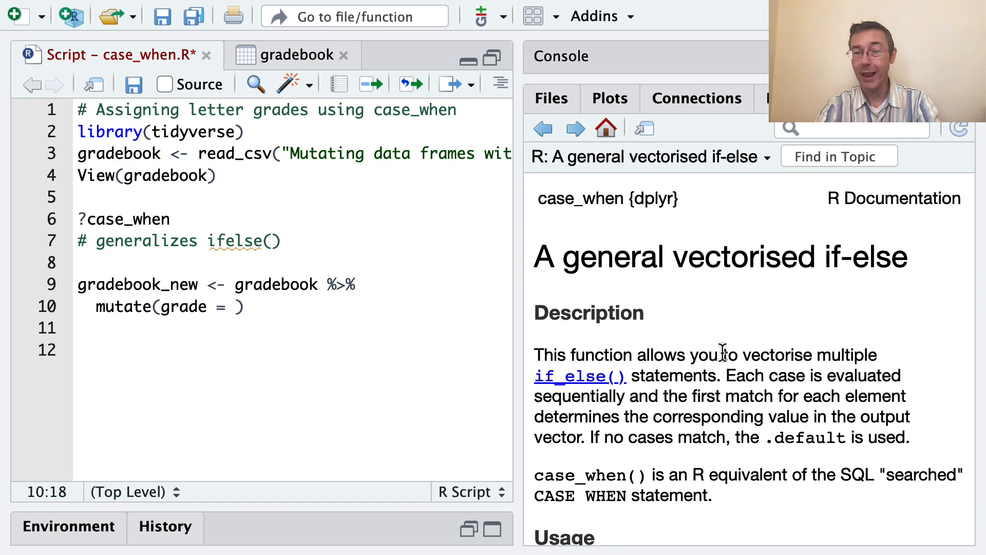
Scroll the case_when help down to its fizz-buzz example code.
scroll("down", 3)
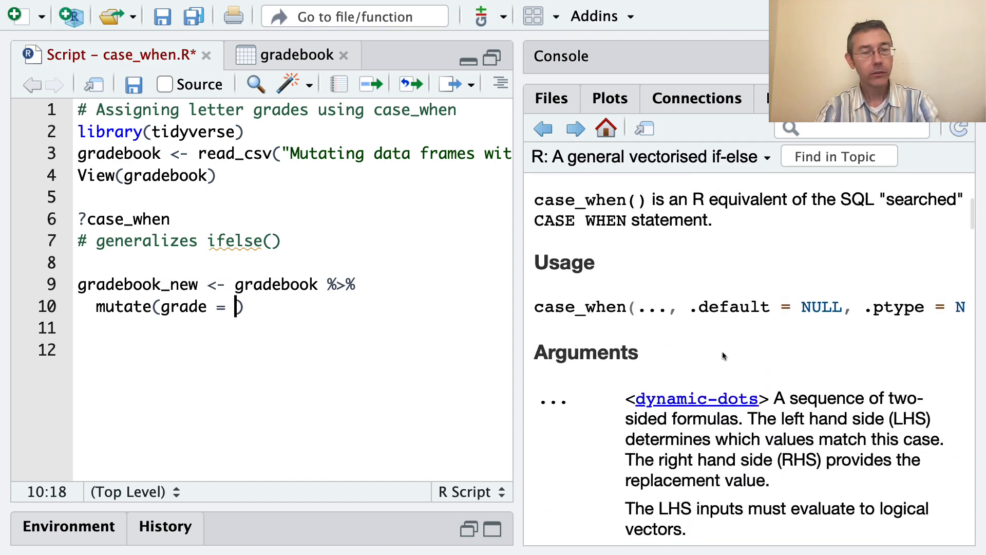
scroll("down", 3)
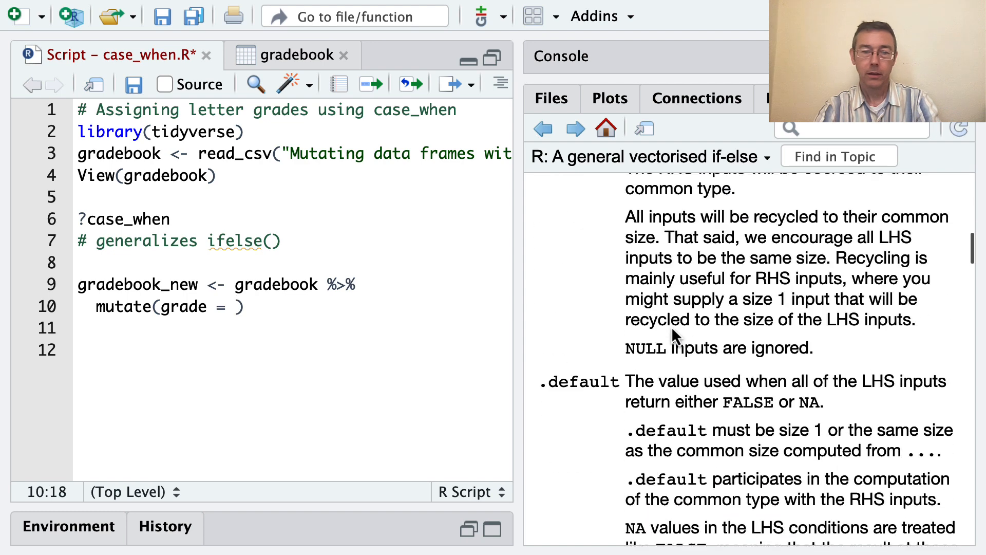
scroll("down", 3)
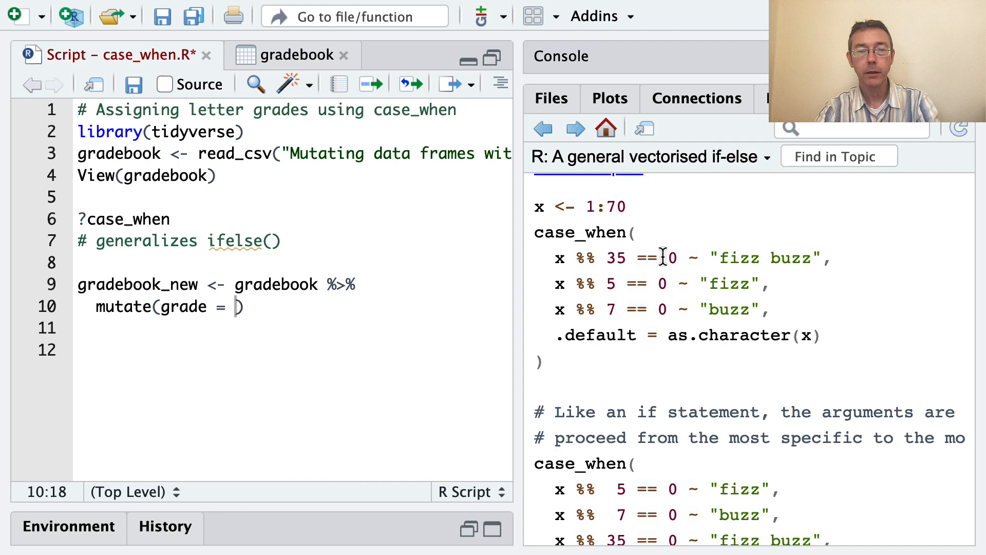
mouse_move(691, 257)
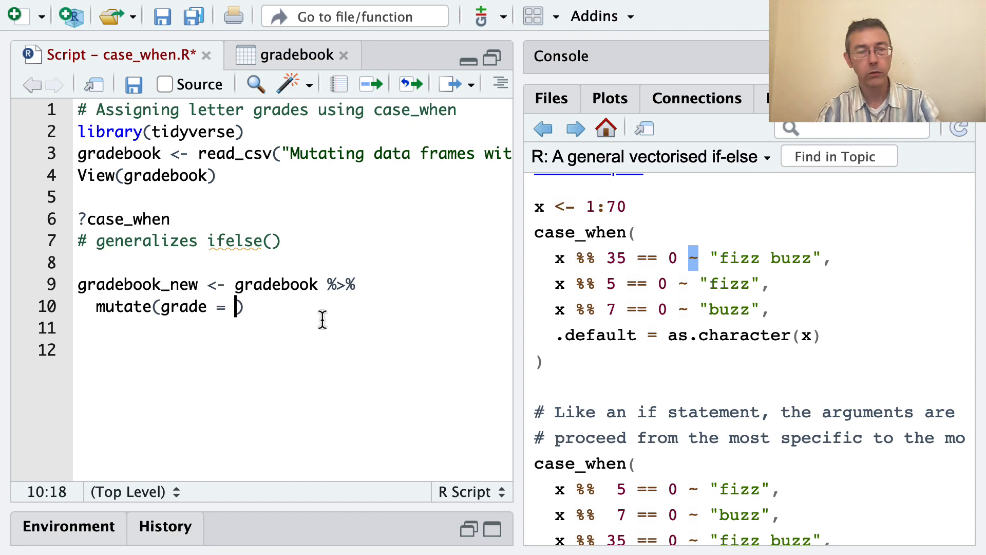
Begin case_when( inside mutate(grade = ), checking the gradebook's column names for reference.
type("cas")
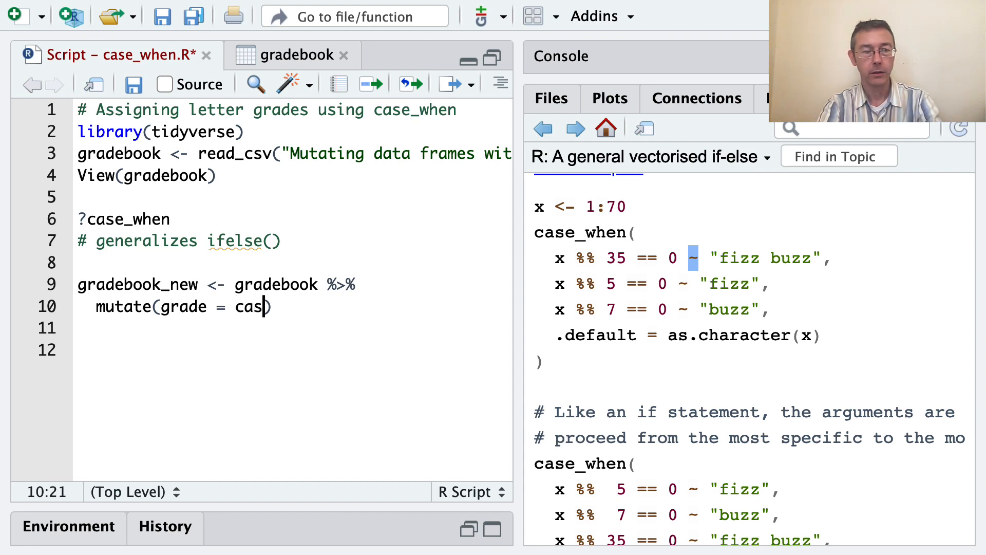
type("e_when(")
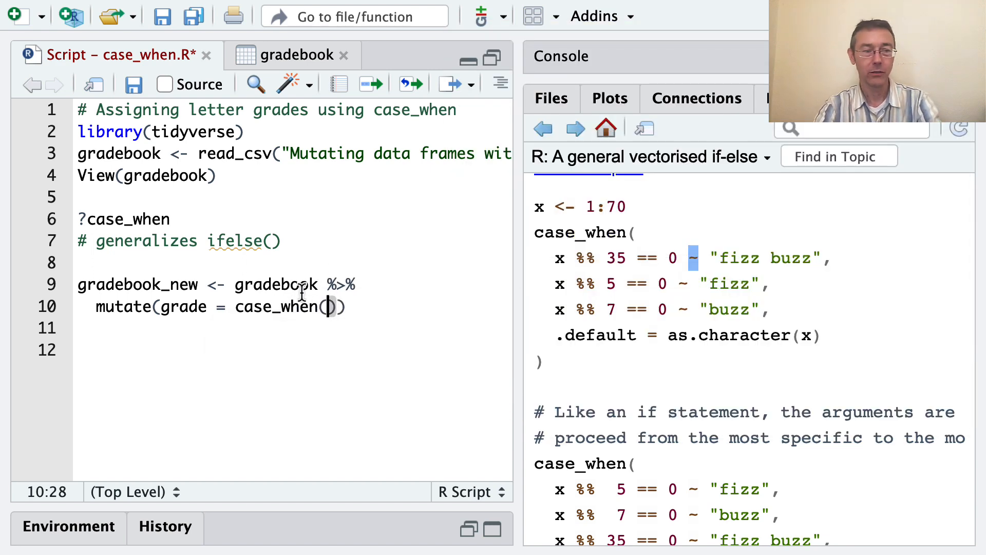
double_click(183, 306)
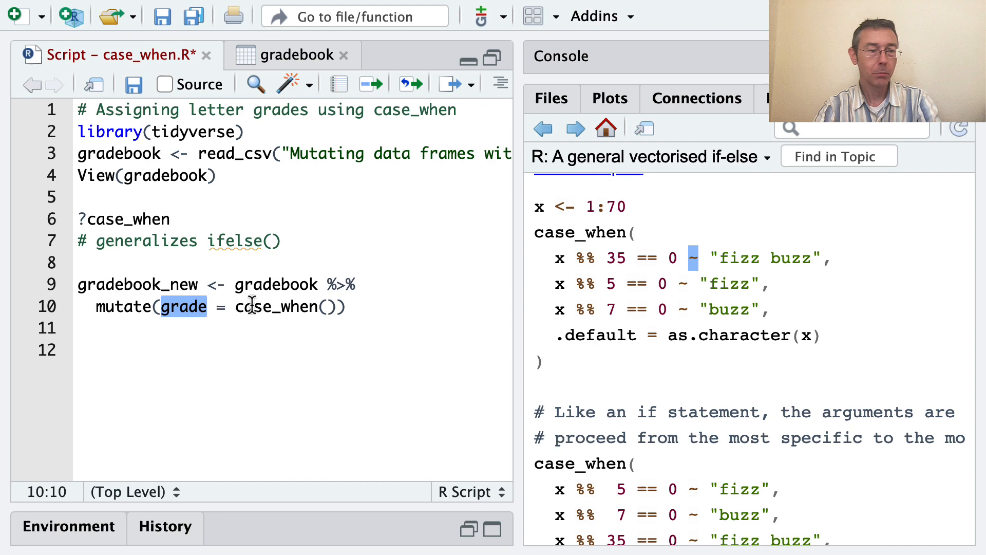
left_click(330, 306)
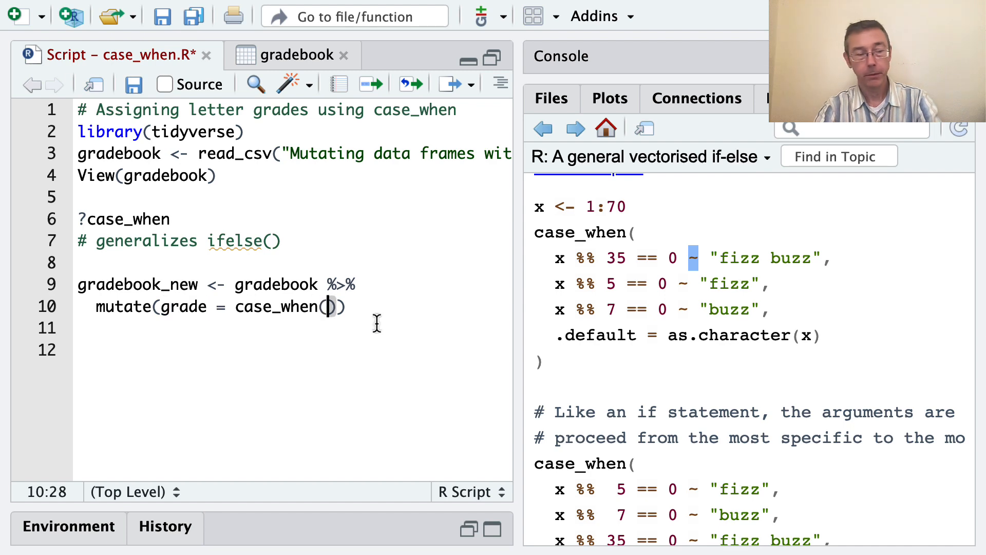
left_click(293, 55)
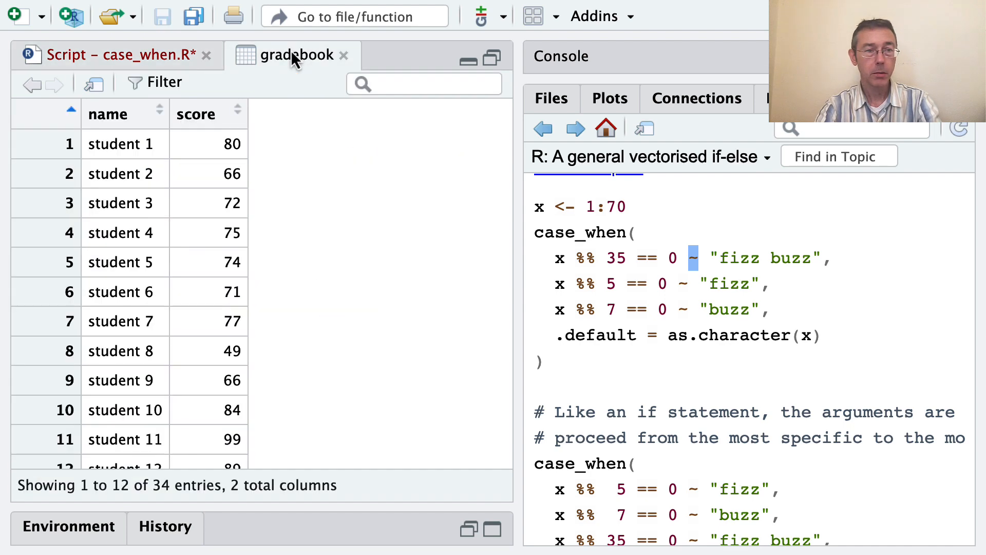
left_click(95, 55)
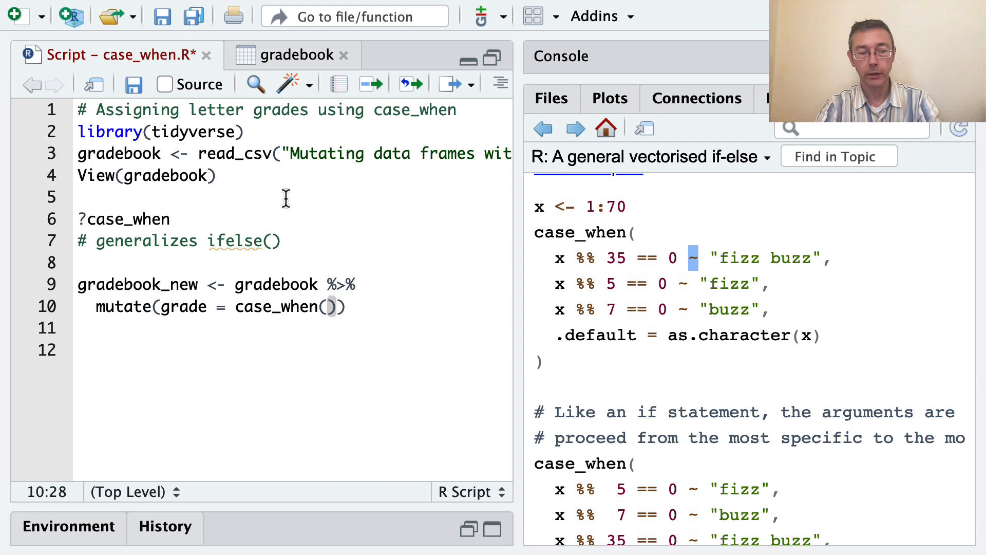
Write the first rule score >= 90 ~ "A", removing a stray parenthesis after the 90.
type("score")
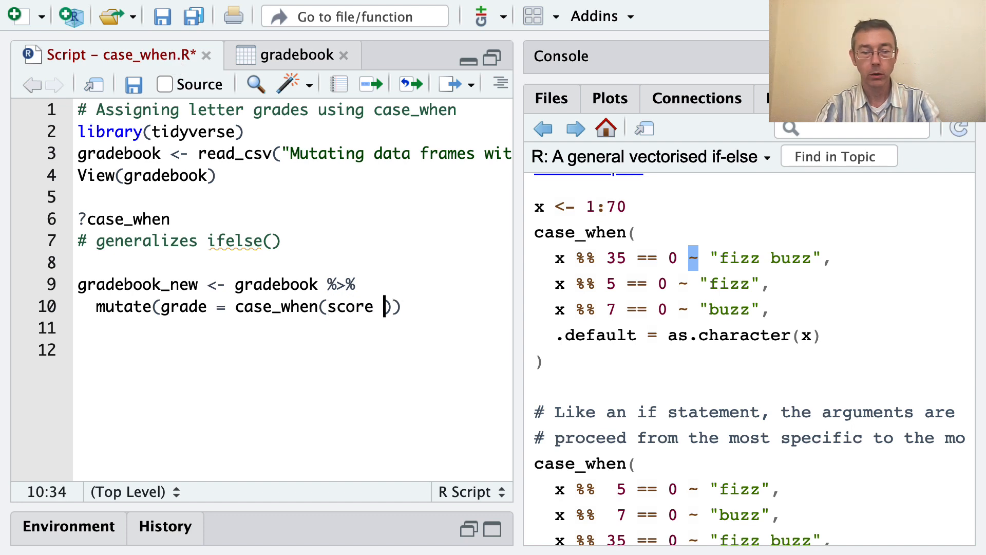
type(">= 90")
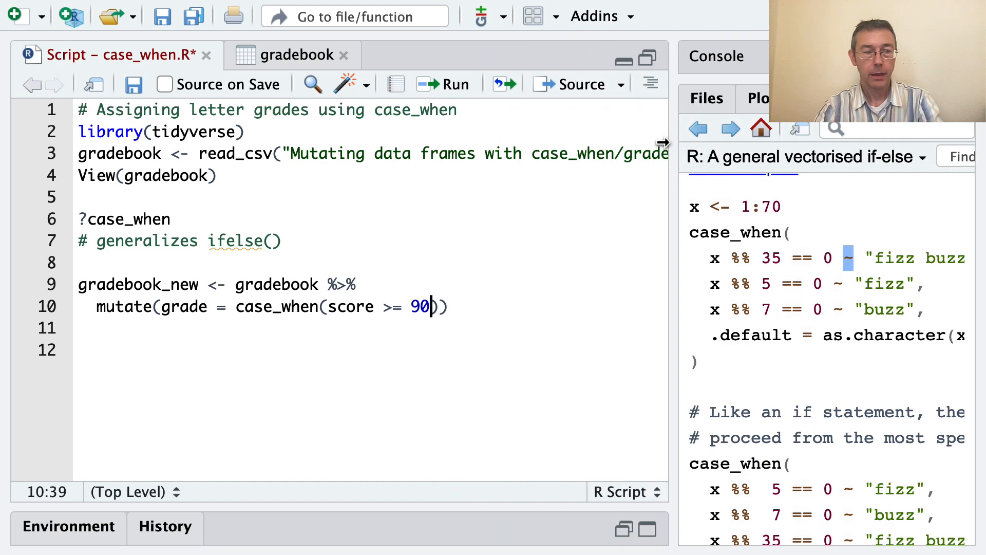
type("~")
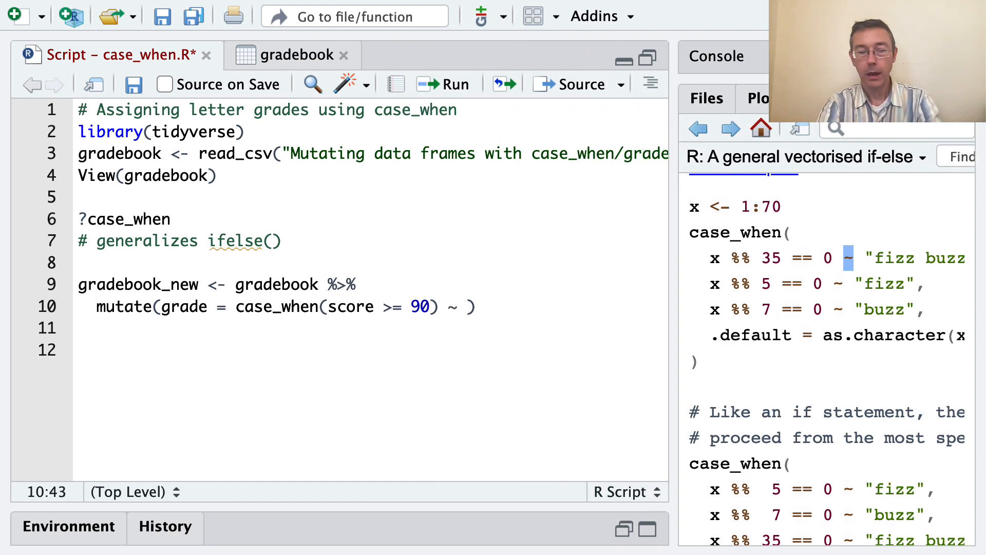
type("\"\"")
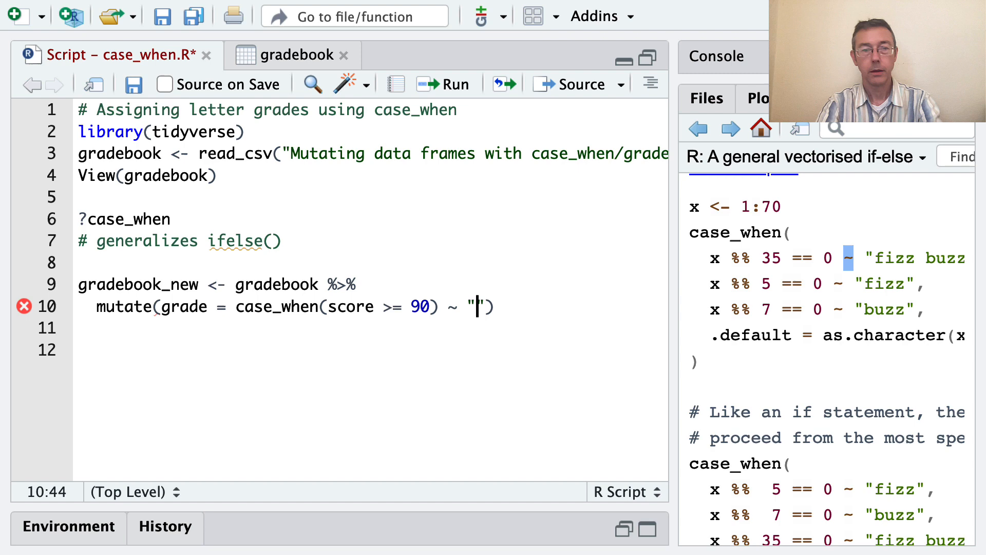
type("A")
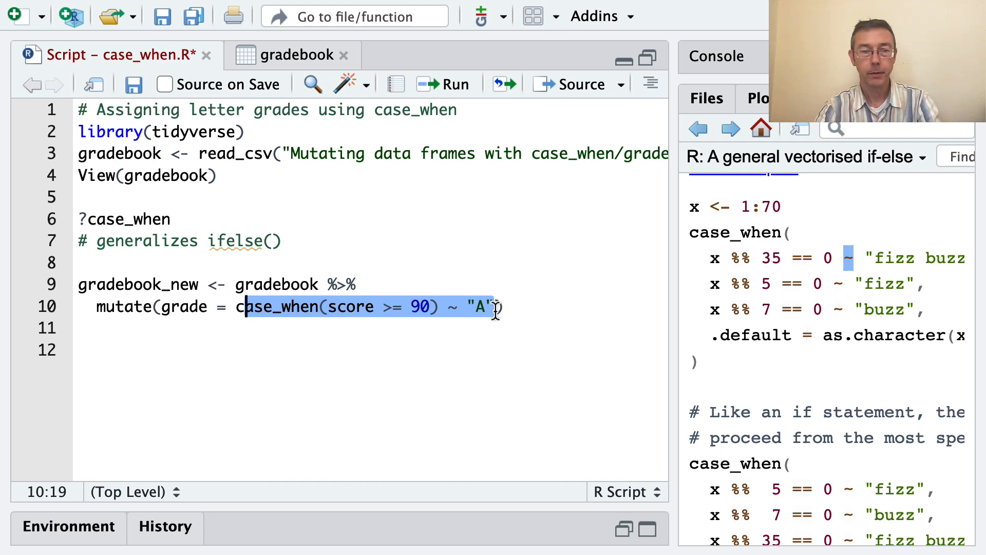
left_click(534, 365)
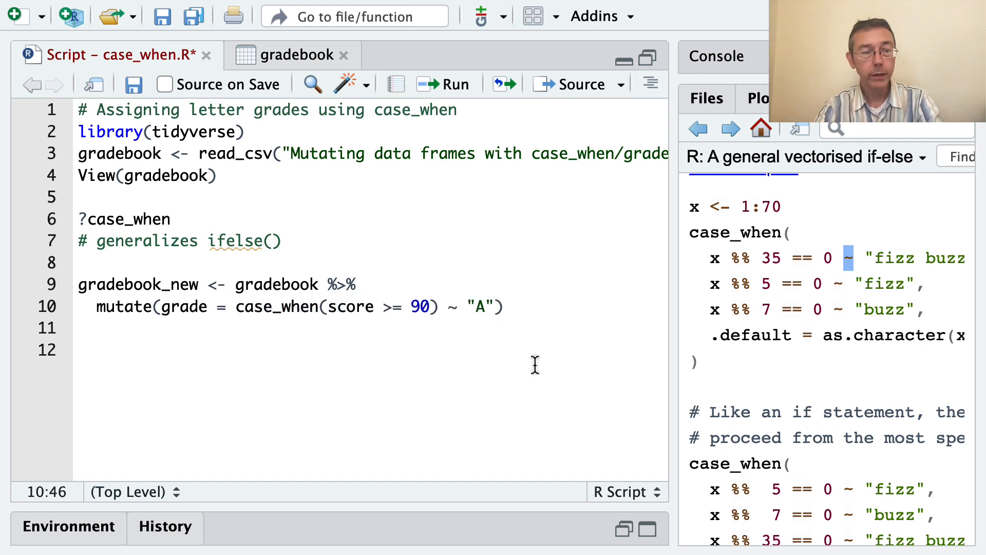
mouse_move(428, 340)
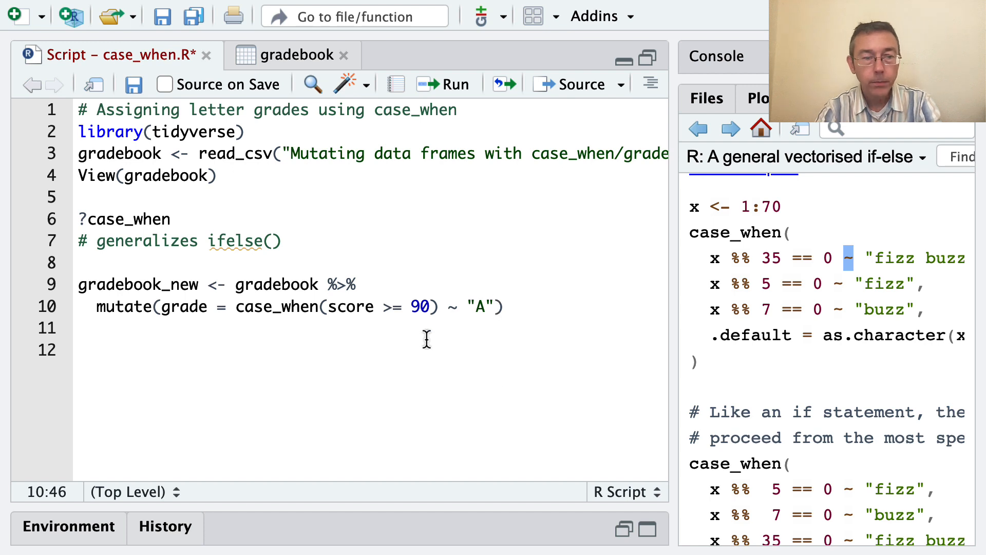
left_click(439, 306)
type(",")
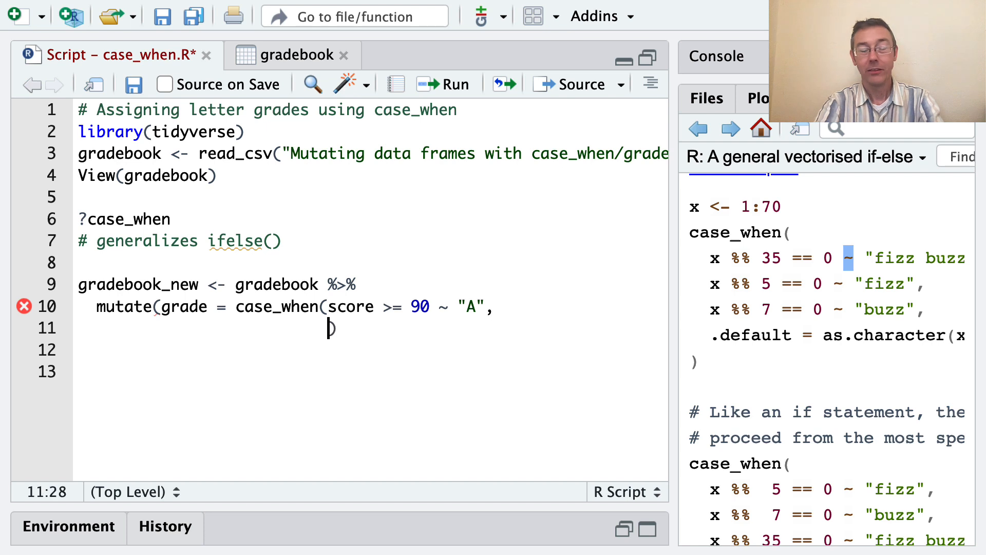
Add the rule score >= 80 ~ "B", to the case_when.
type("score >=")
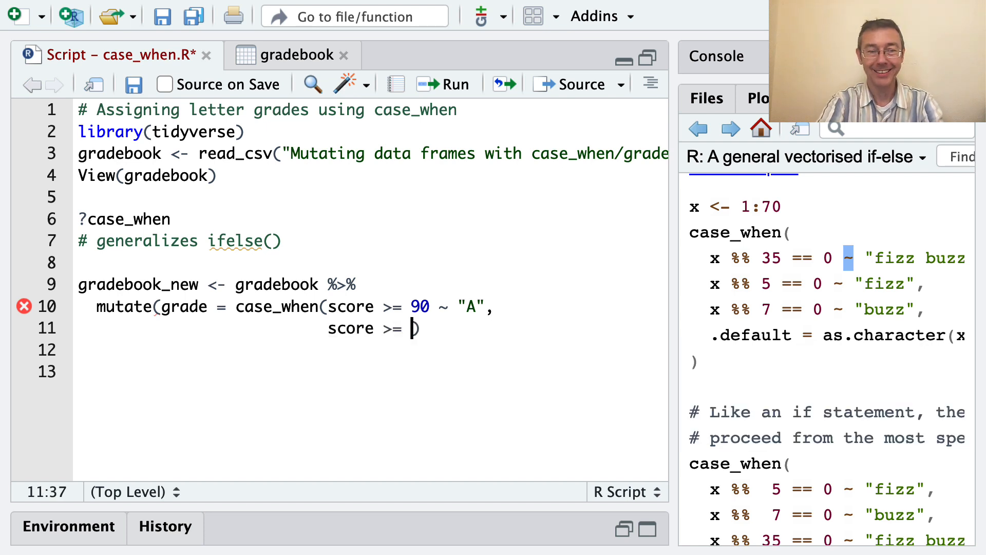
type("80 ~")
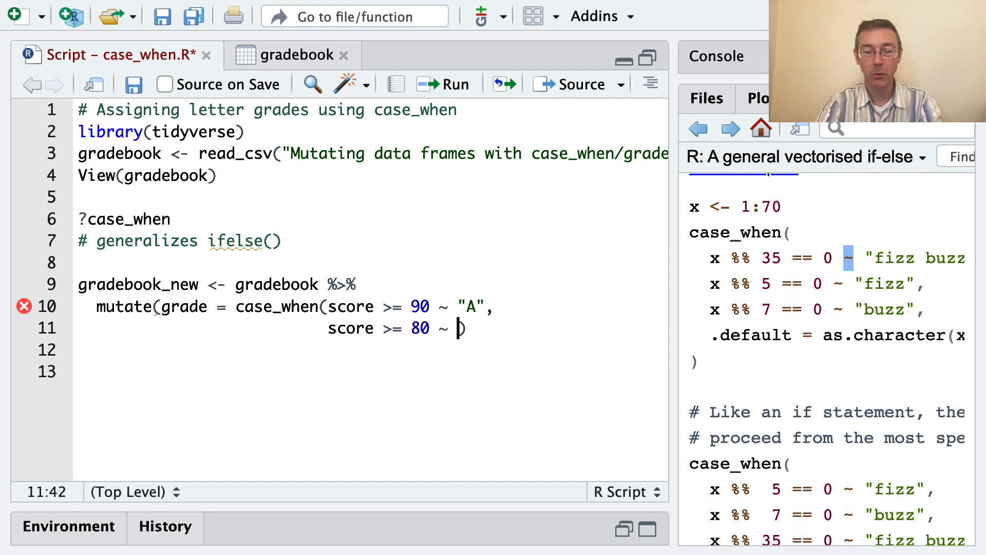
type("\"B\",")
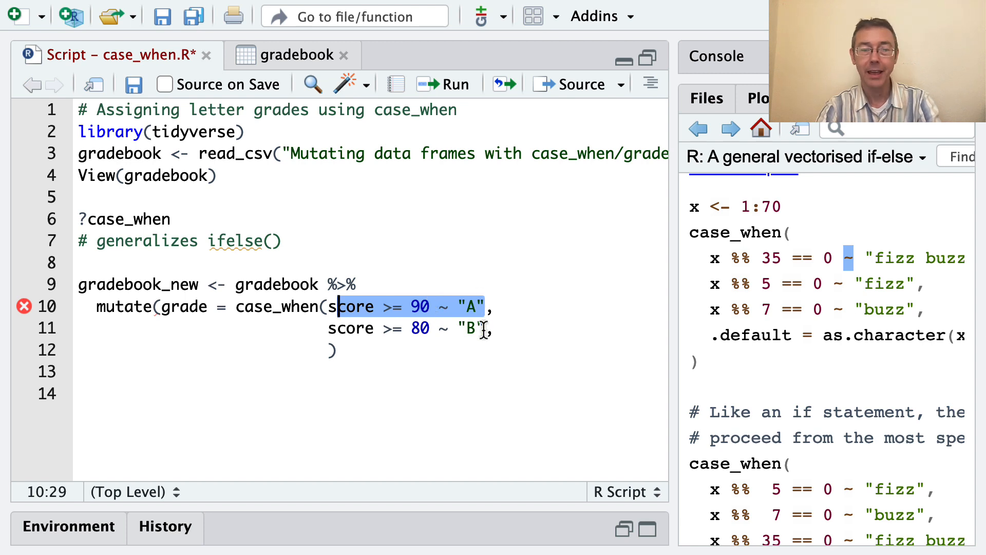
left_click(324, 327)
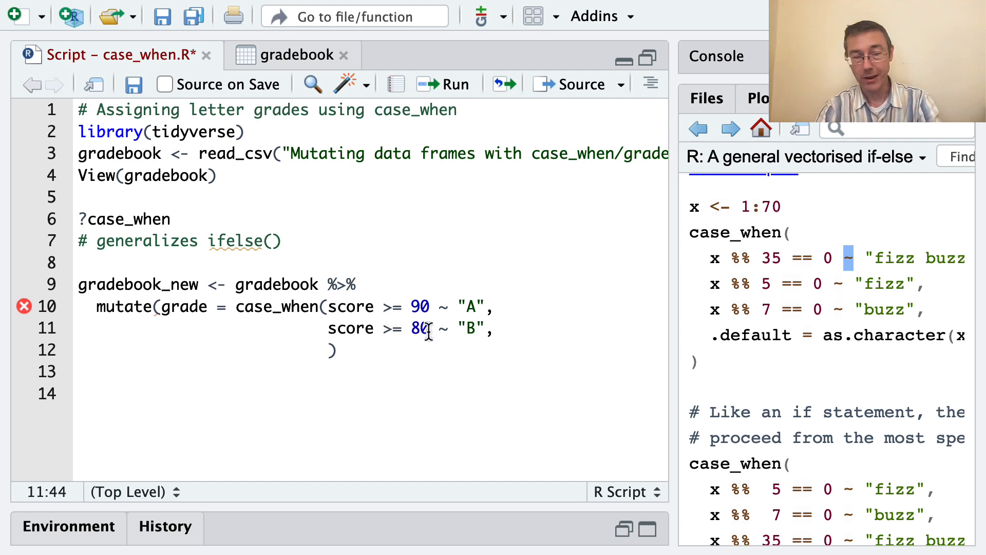
mouse_move(327, 350)
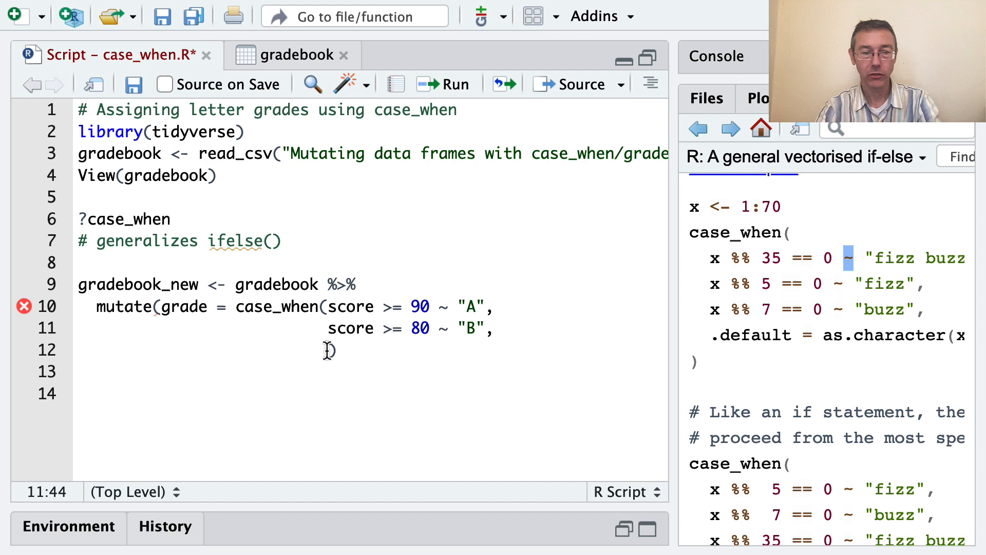
Add the rules score >= 70 ~ "C" and score >= 60 ~ "D",.
type("score >")
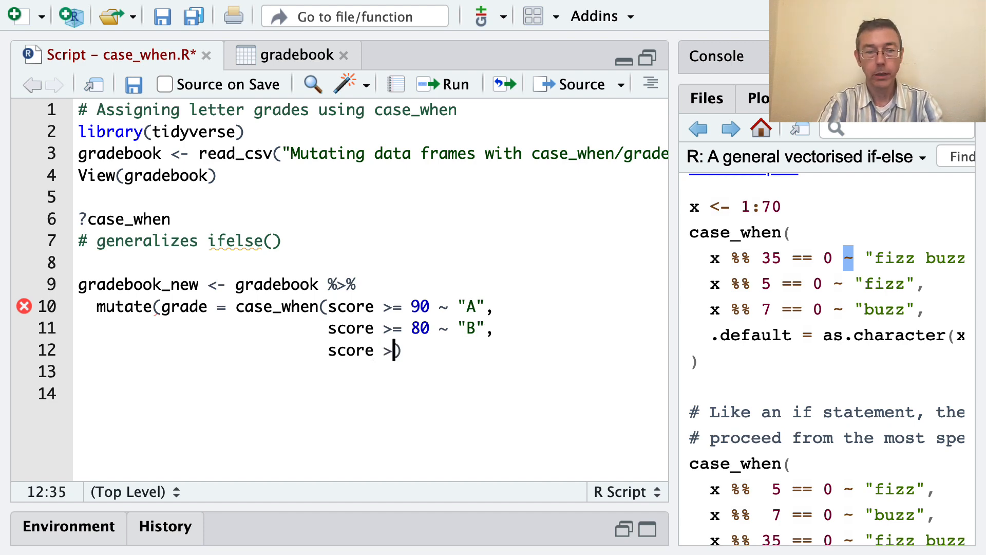
type("= 70")
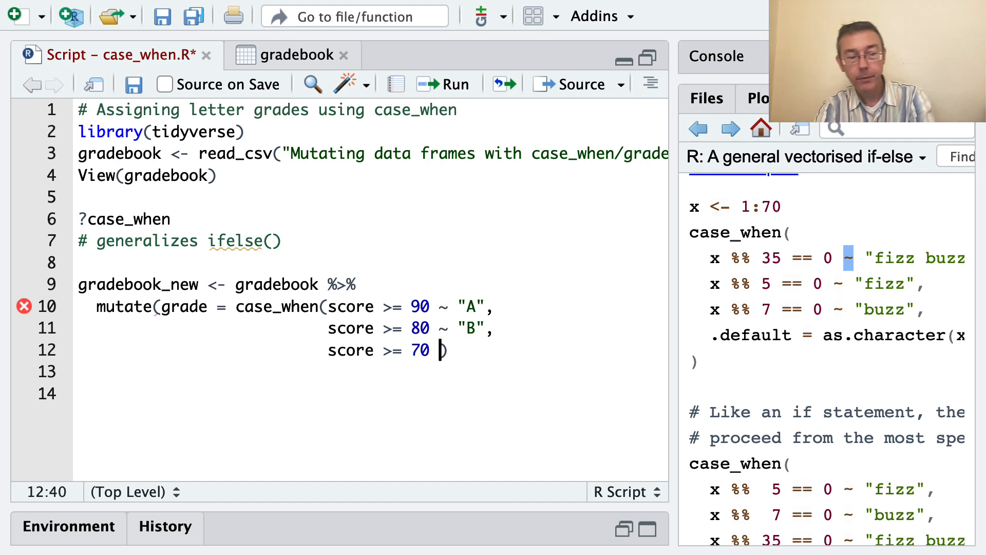
type("~ \"C\",")
type("score )")
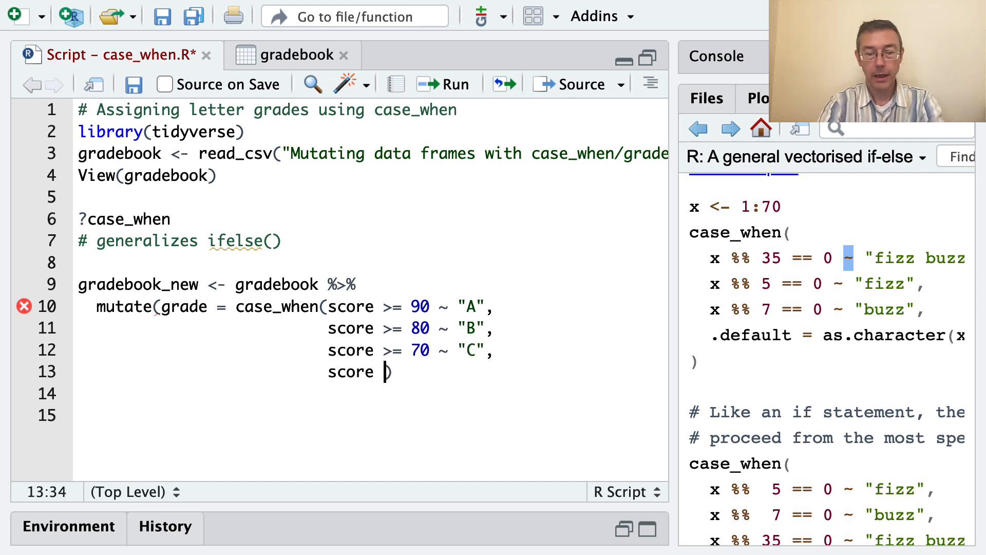
type(">= 60 ~")
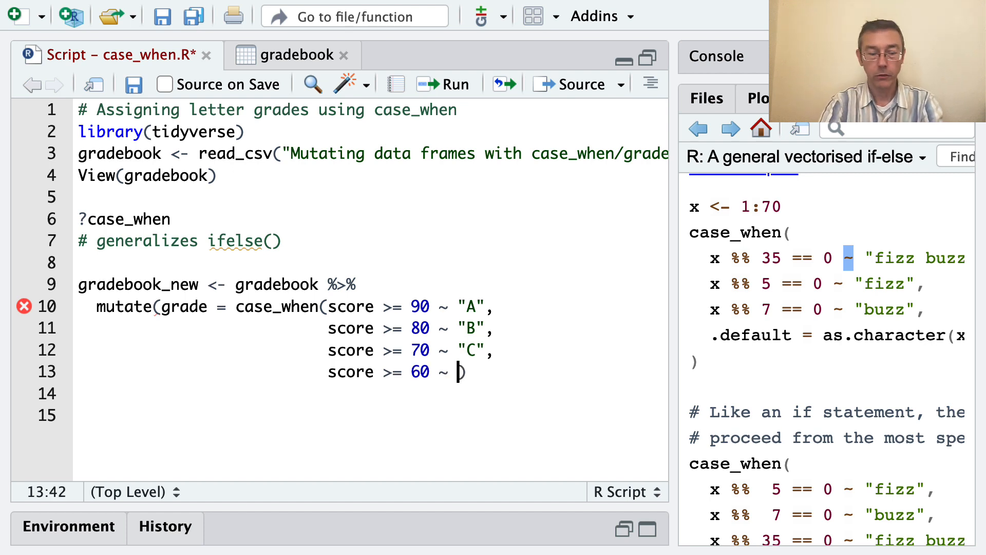
type("\"D\",")
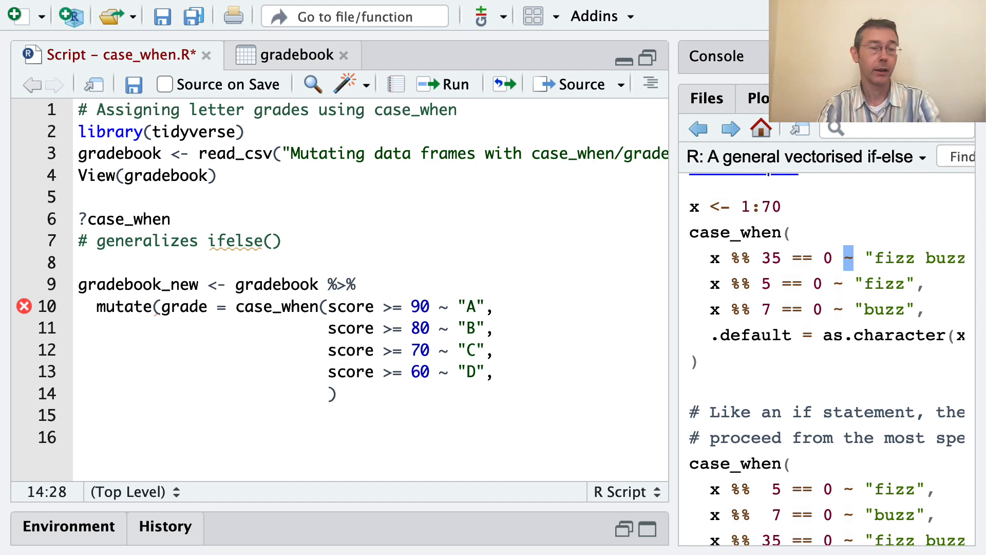
mouse_move(412, 350)
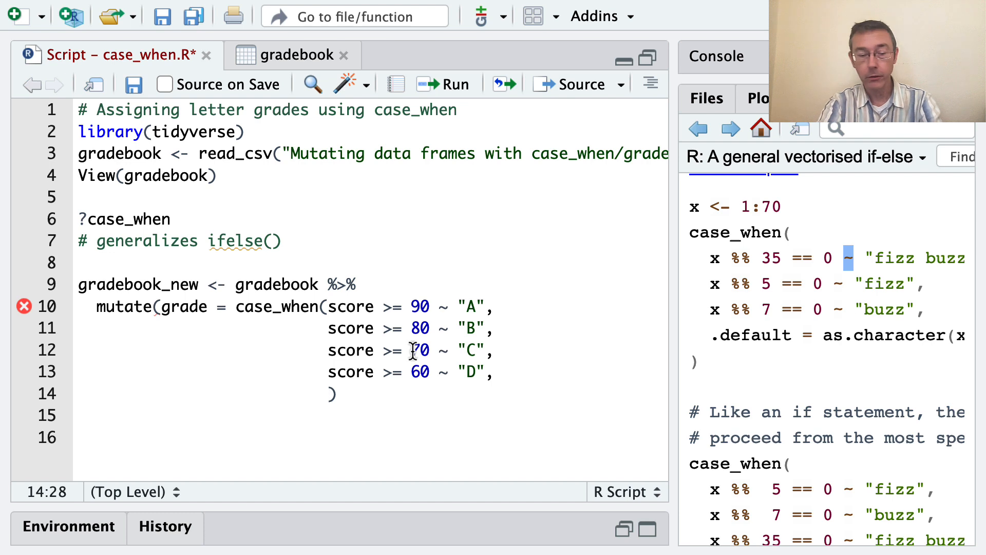
mouse_move(808, 359)
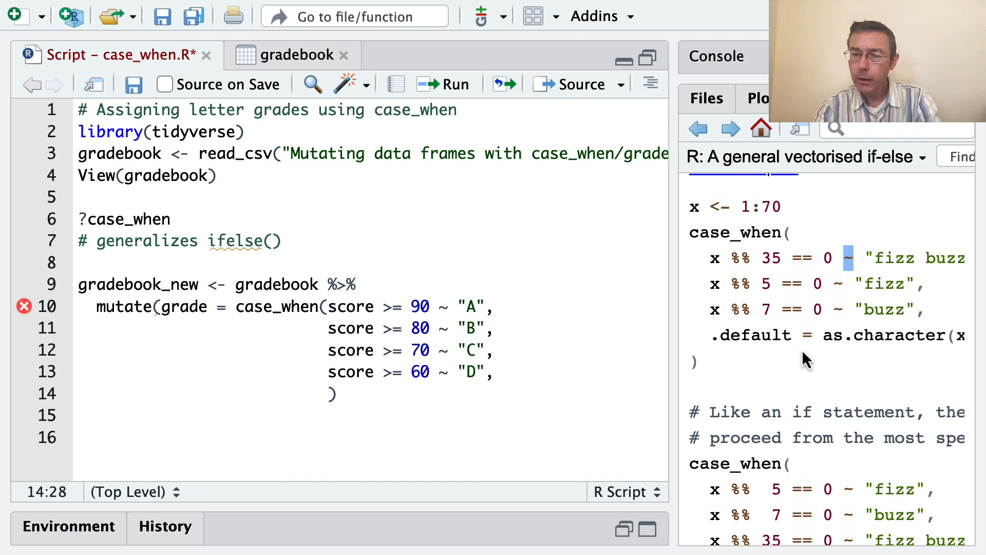
End the case_when with .default = "F" and close the mutate call's parentheses.
double_click(752, 335)
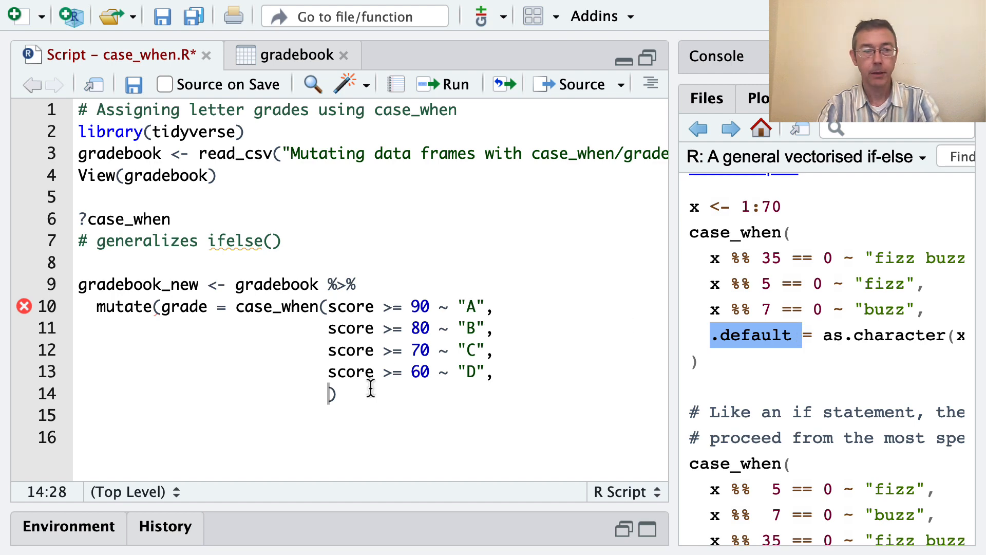
type("default =")
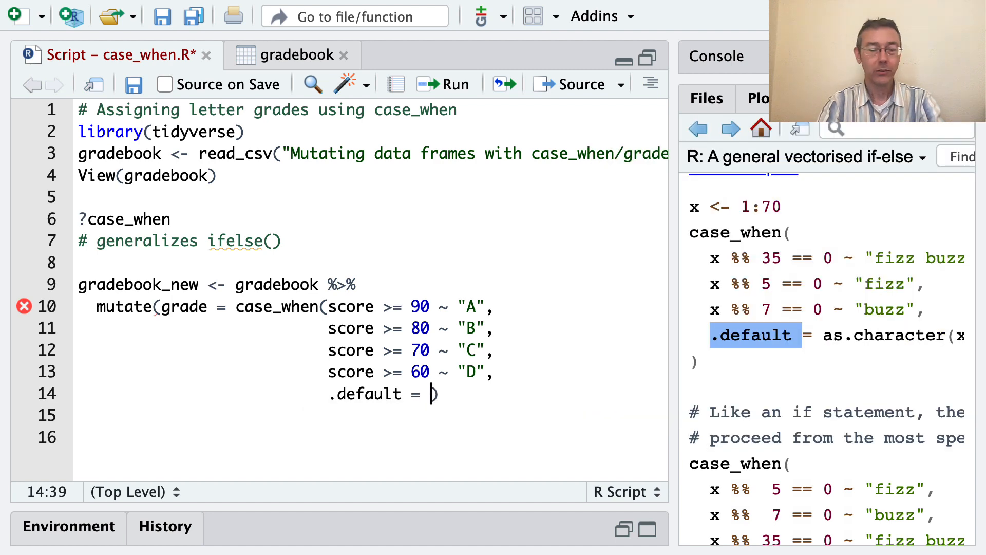
type("\"F\"")
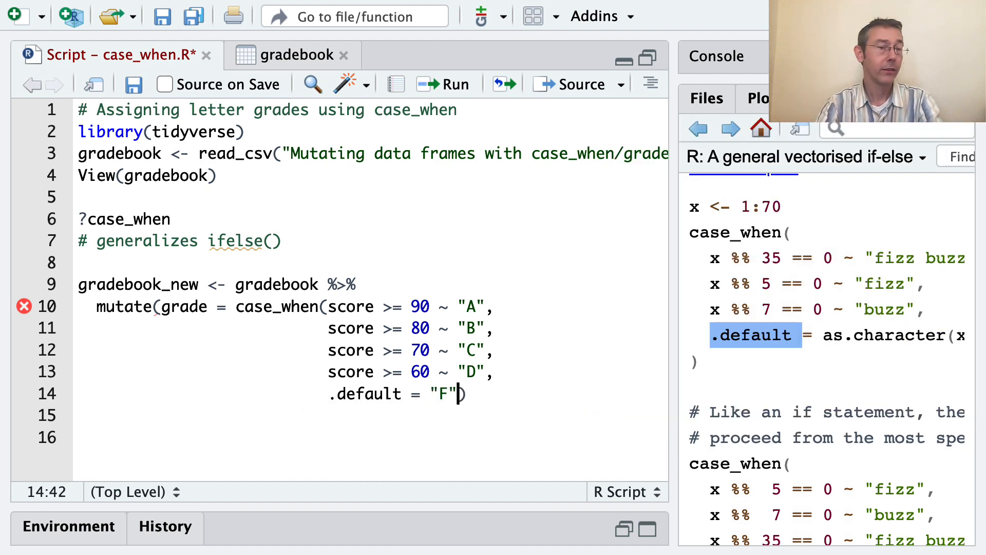
mouse_move(211, 296)
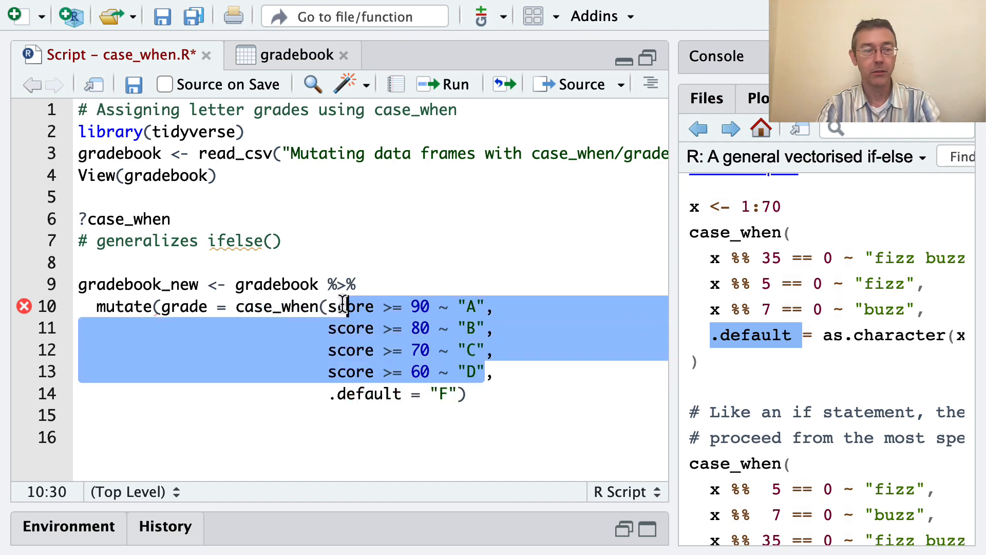
left_click(464, 393)
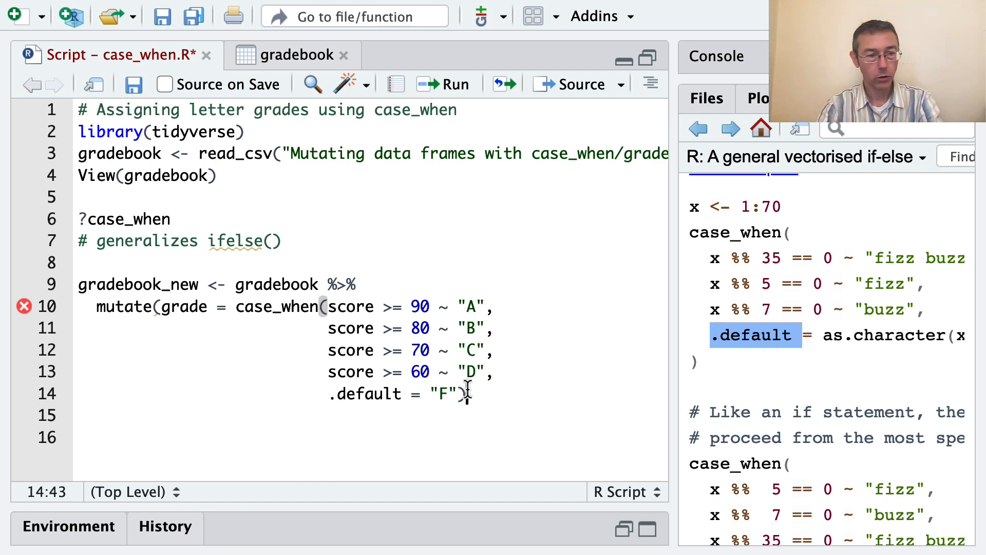
type(")")
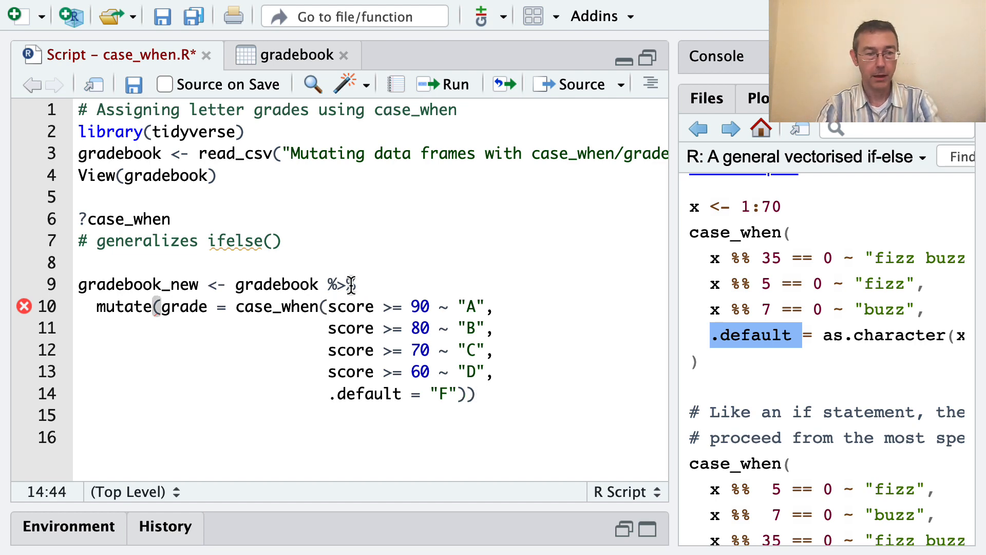
Run the pipeline, view(gradebook_new) to inspect the letter grades, then return to the script.
left_click(442, 83)
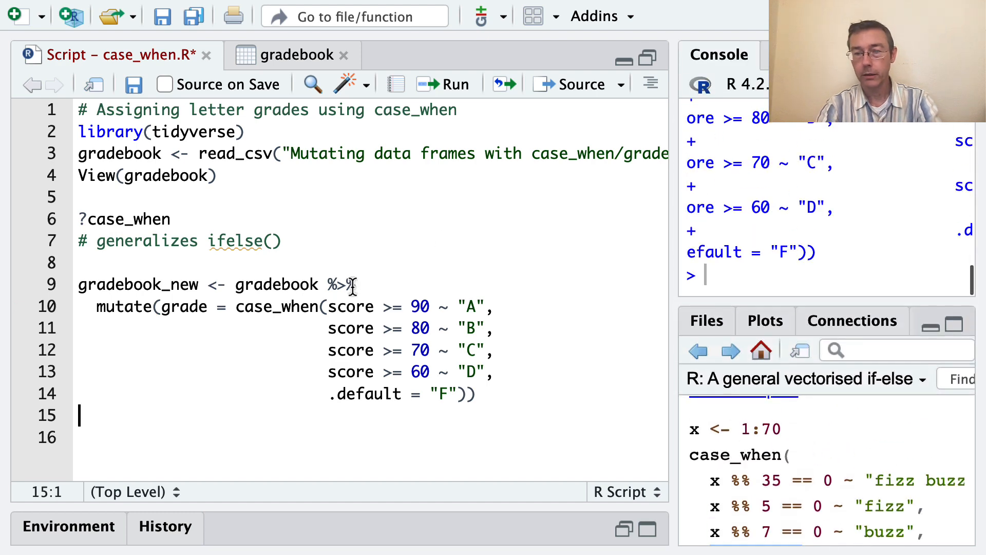
mouse_move(296, 393)
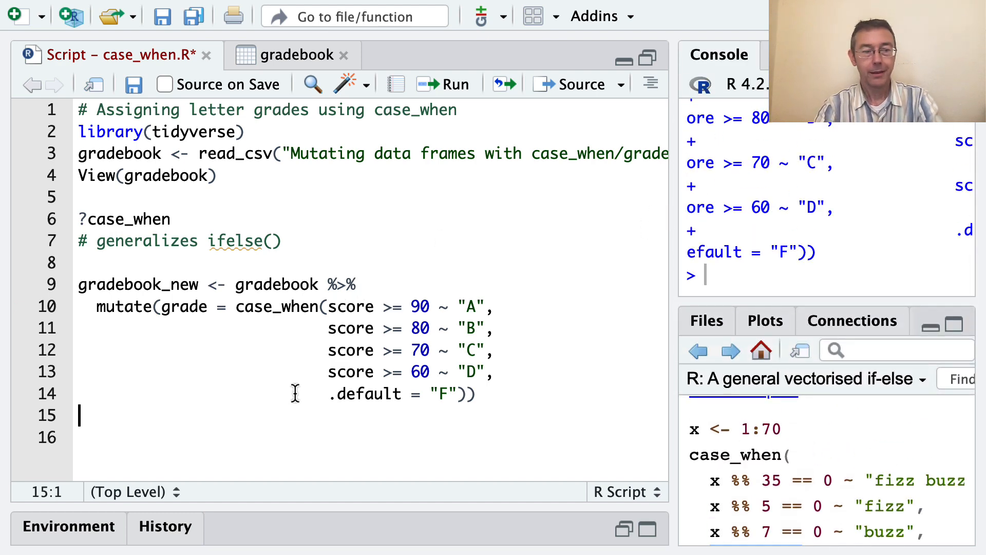
type("view(")
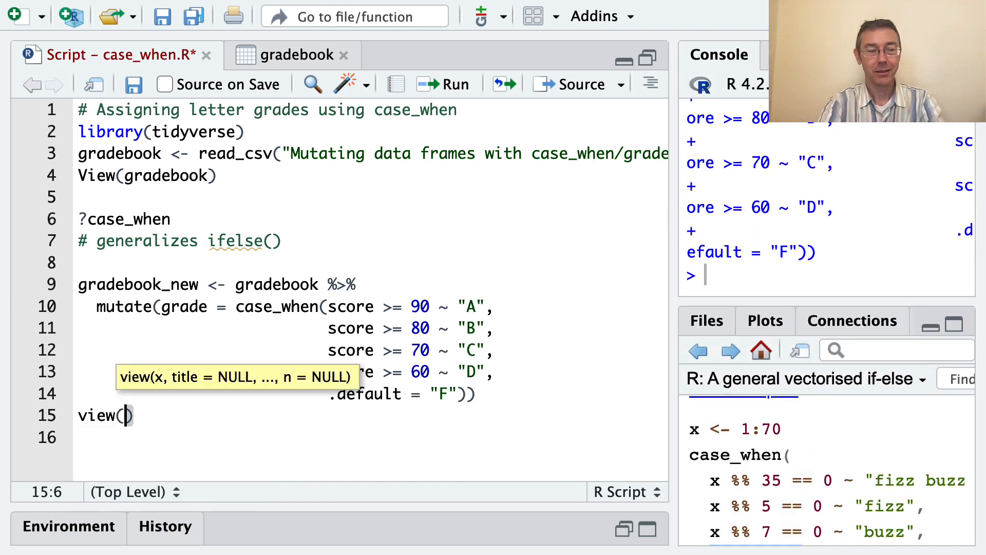
type("gradebook_new")
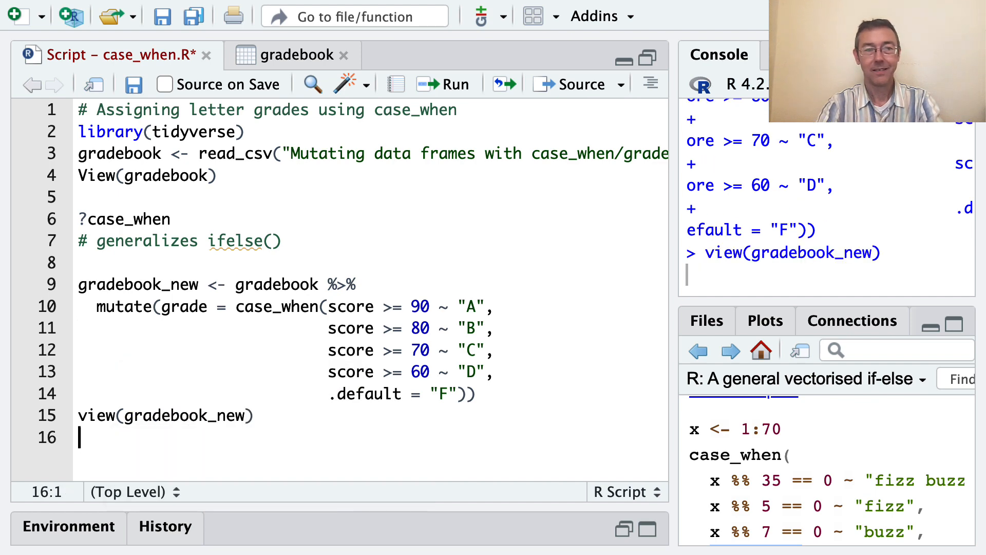
left_click(458, 83)
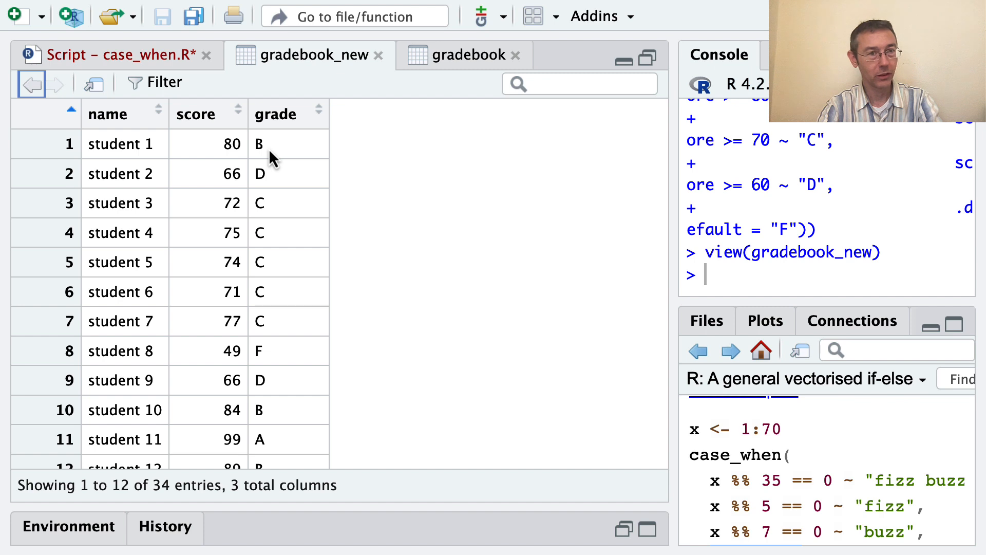
mouse_move(283, 186)
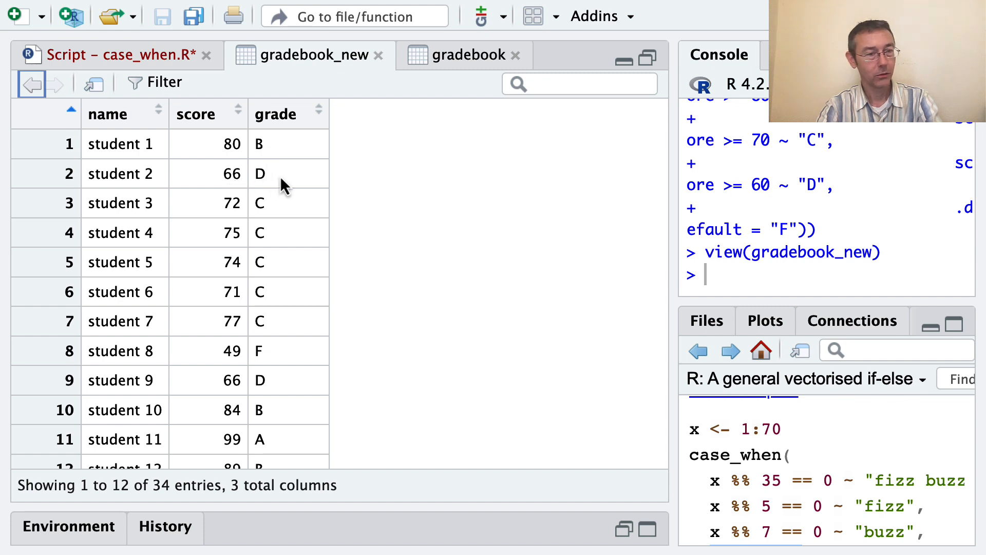
scroll("down", 3)
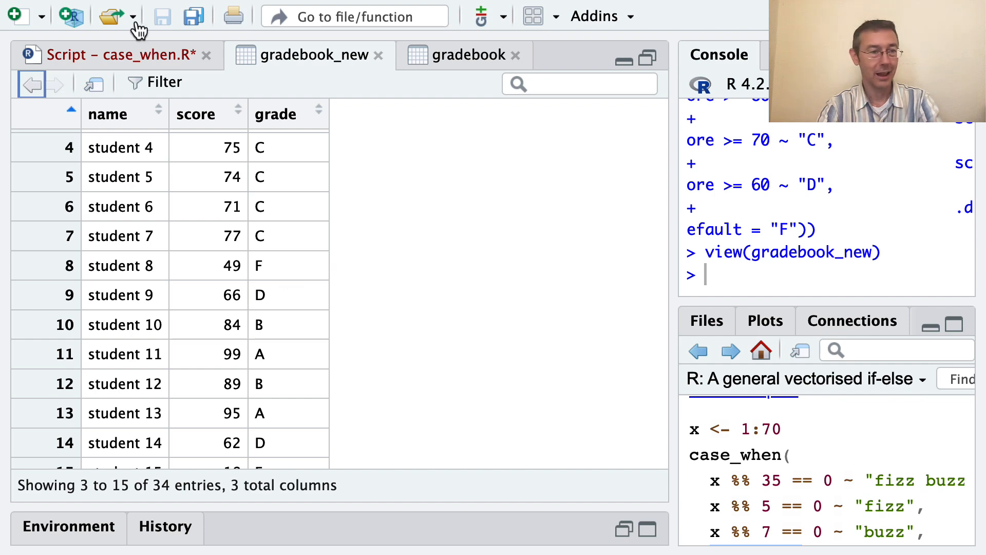
left_click(119, 55)
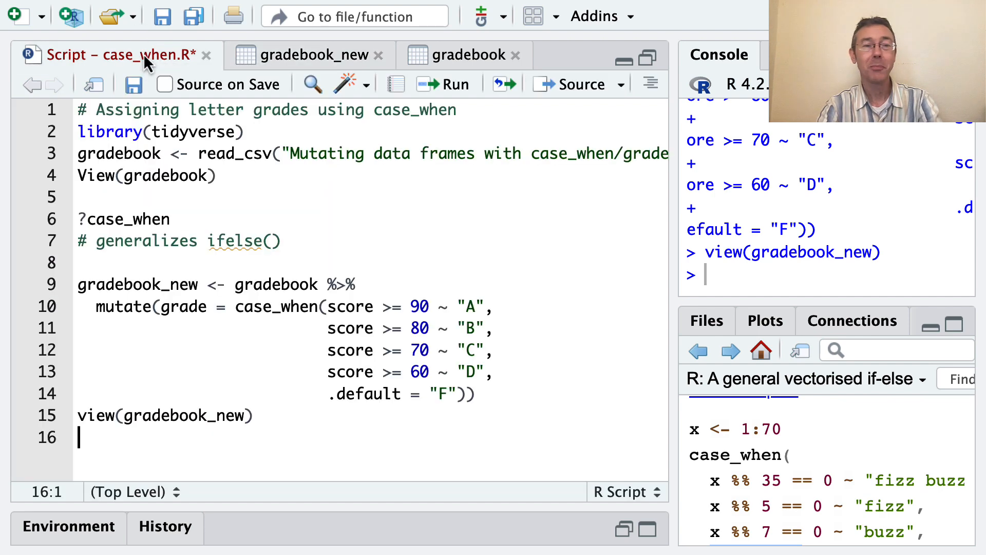
mouse_move(414, 208)
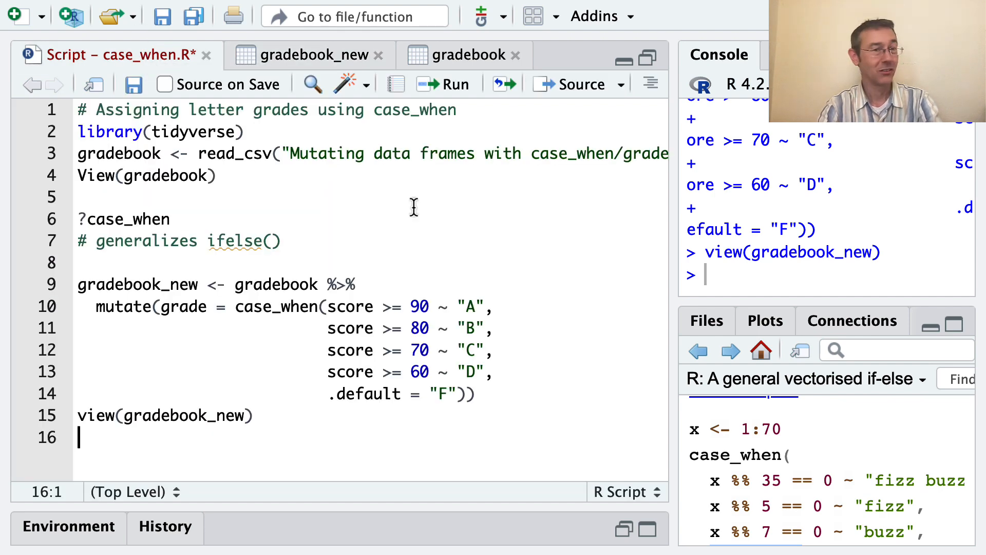